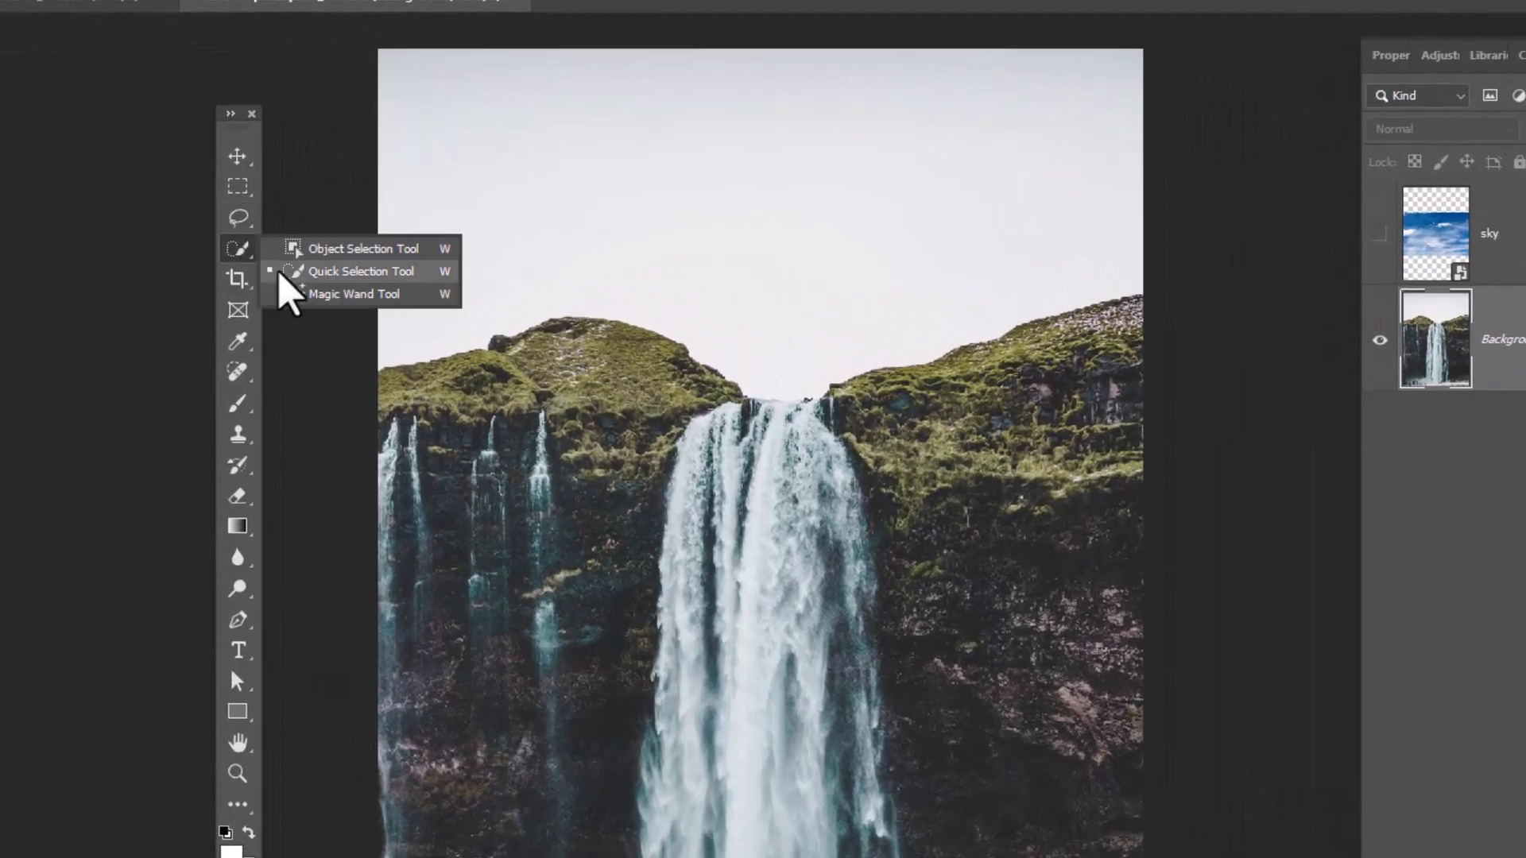
Switch to the Quick Selection Tool to select the pale sky above the cliffs.
{"action": "left_click", "coordinate": [360, 270]}
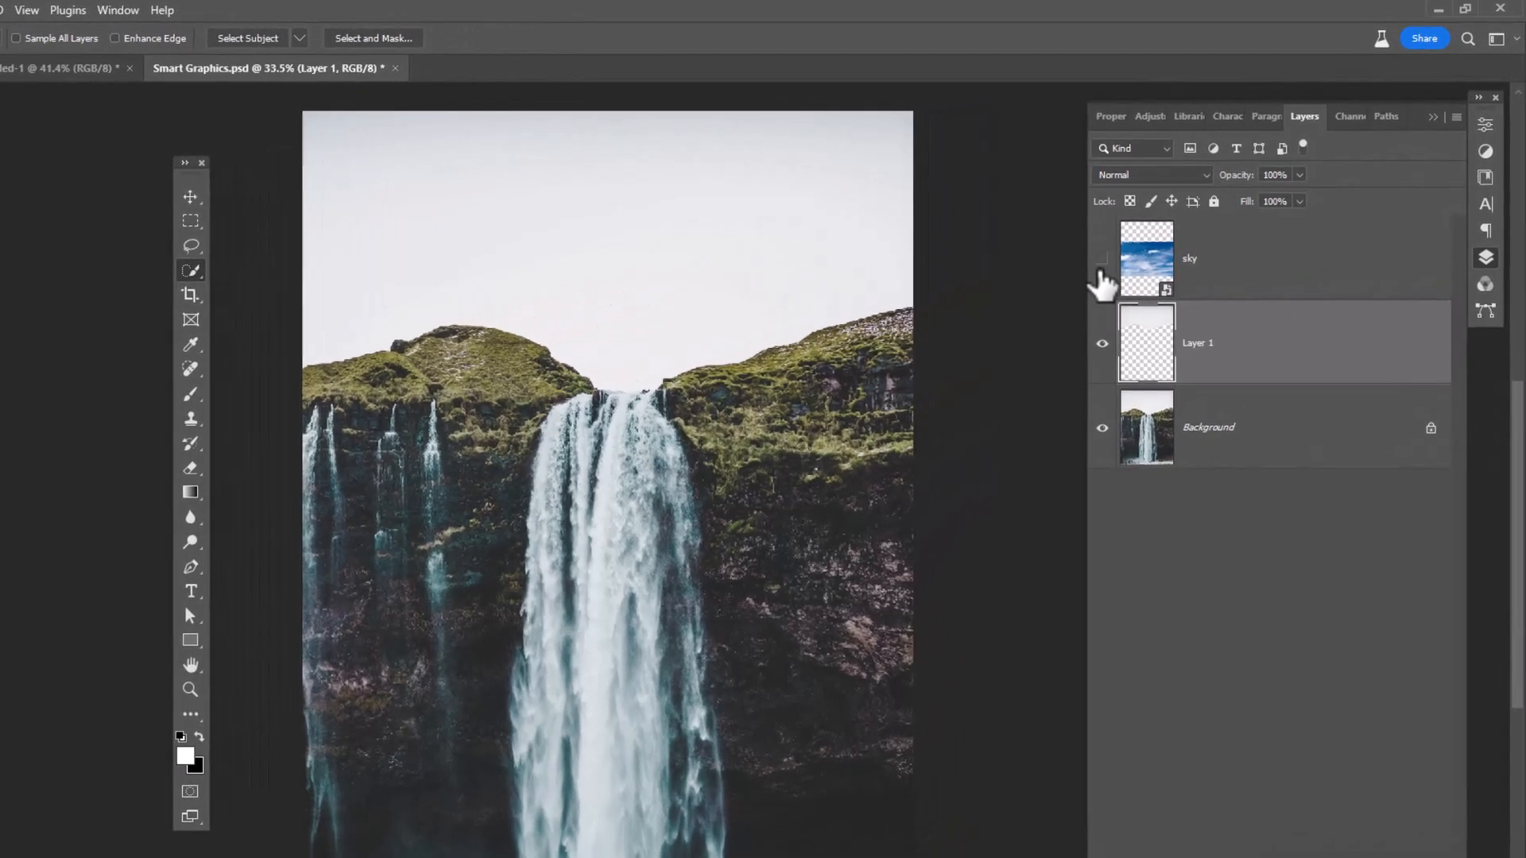
Show the blue cloudy sky layer and bring up its transform options.
{"action": "left_click", "coordinate": [1103, 259]}
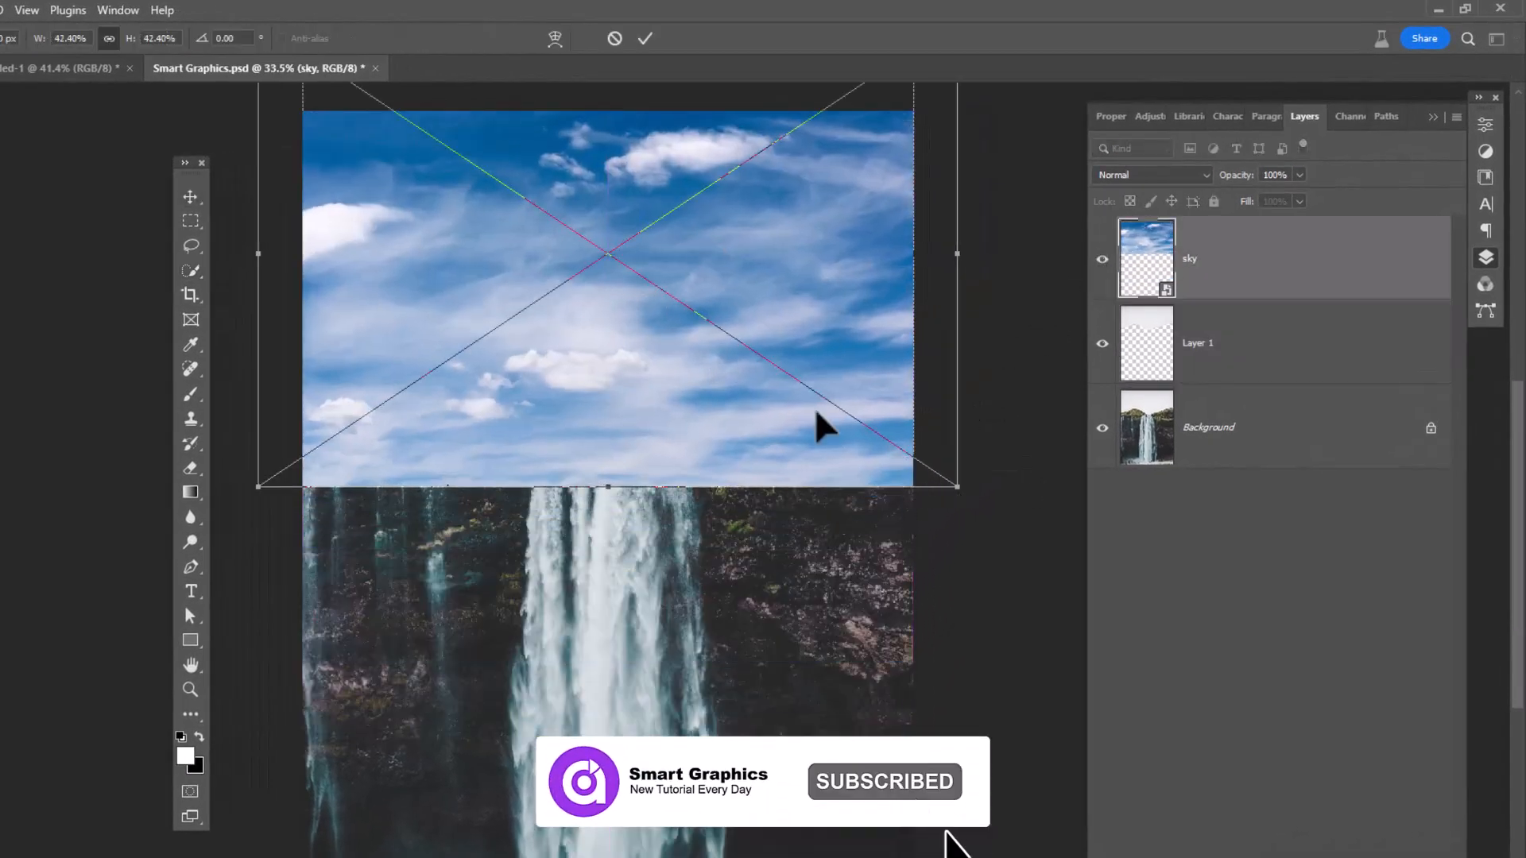
{"action": "right_click", "coordinate": [1190, 258]}
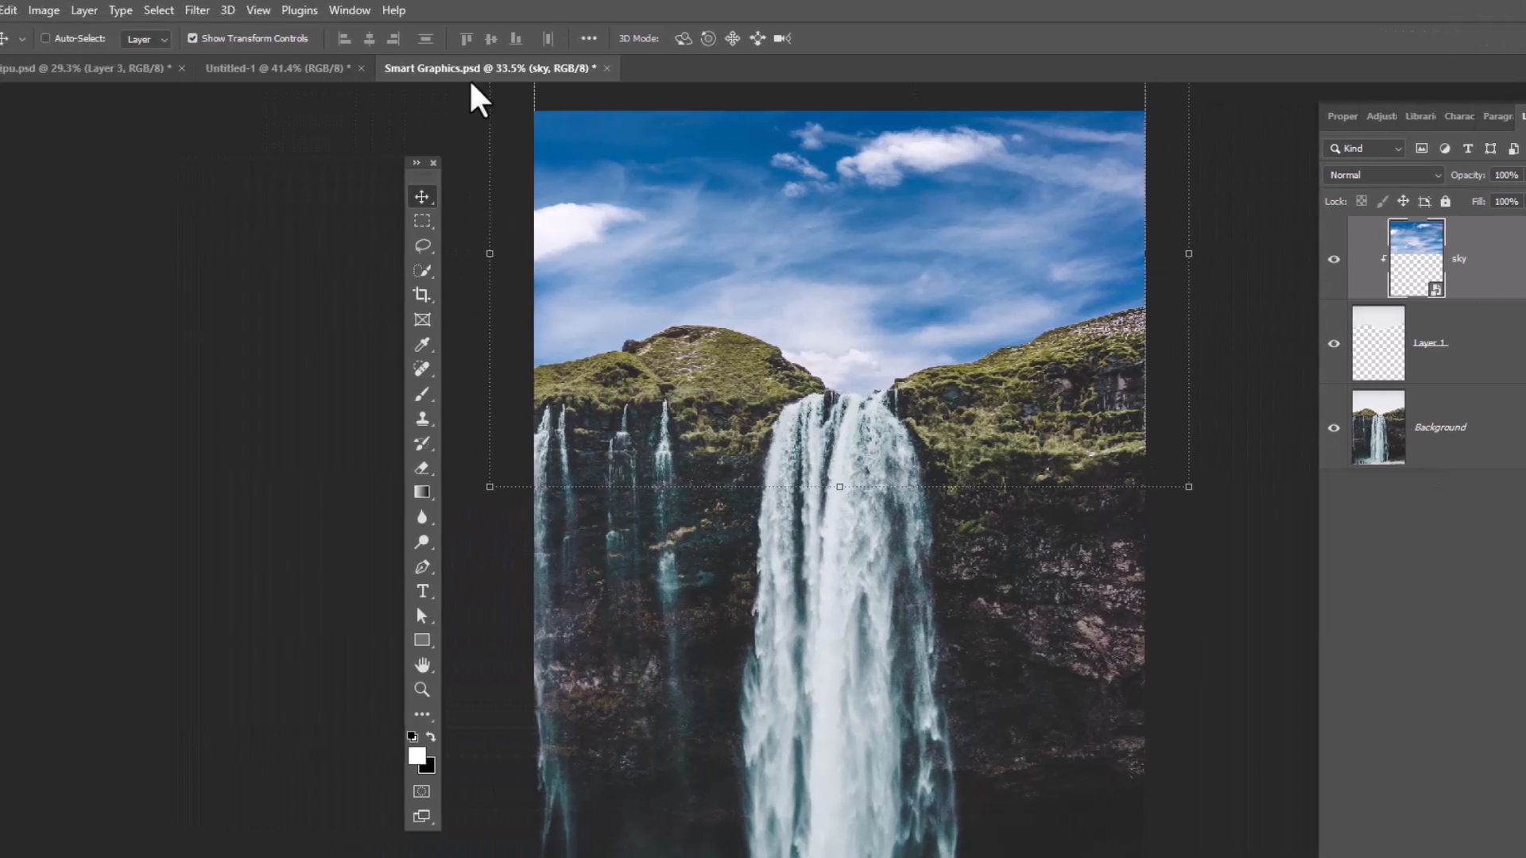
Apply a Gaussian Blur with a 49.8-pixel radius to the sky layer.
{"action": "left_click", "coordinate": [225, 10]}
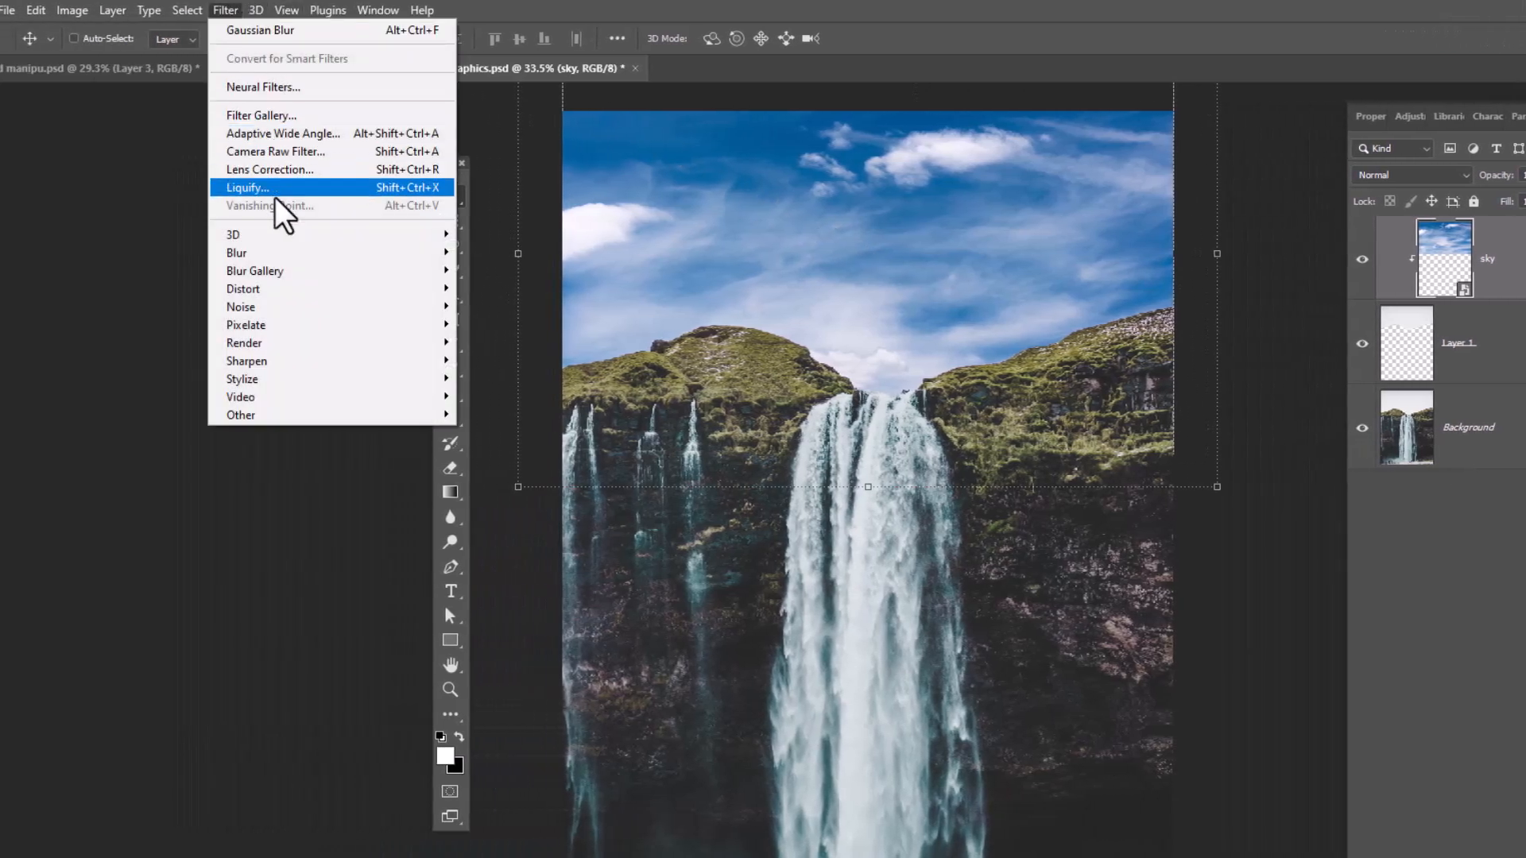
{"action": "mouse_move", "coordinate": [236, 252]}
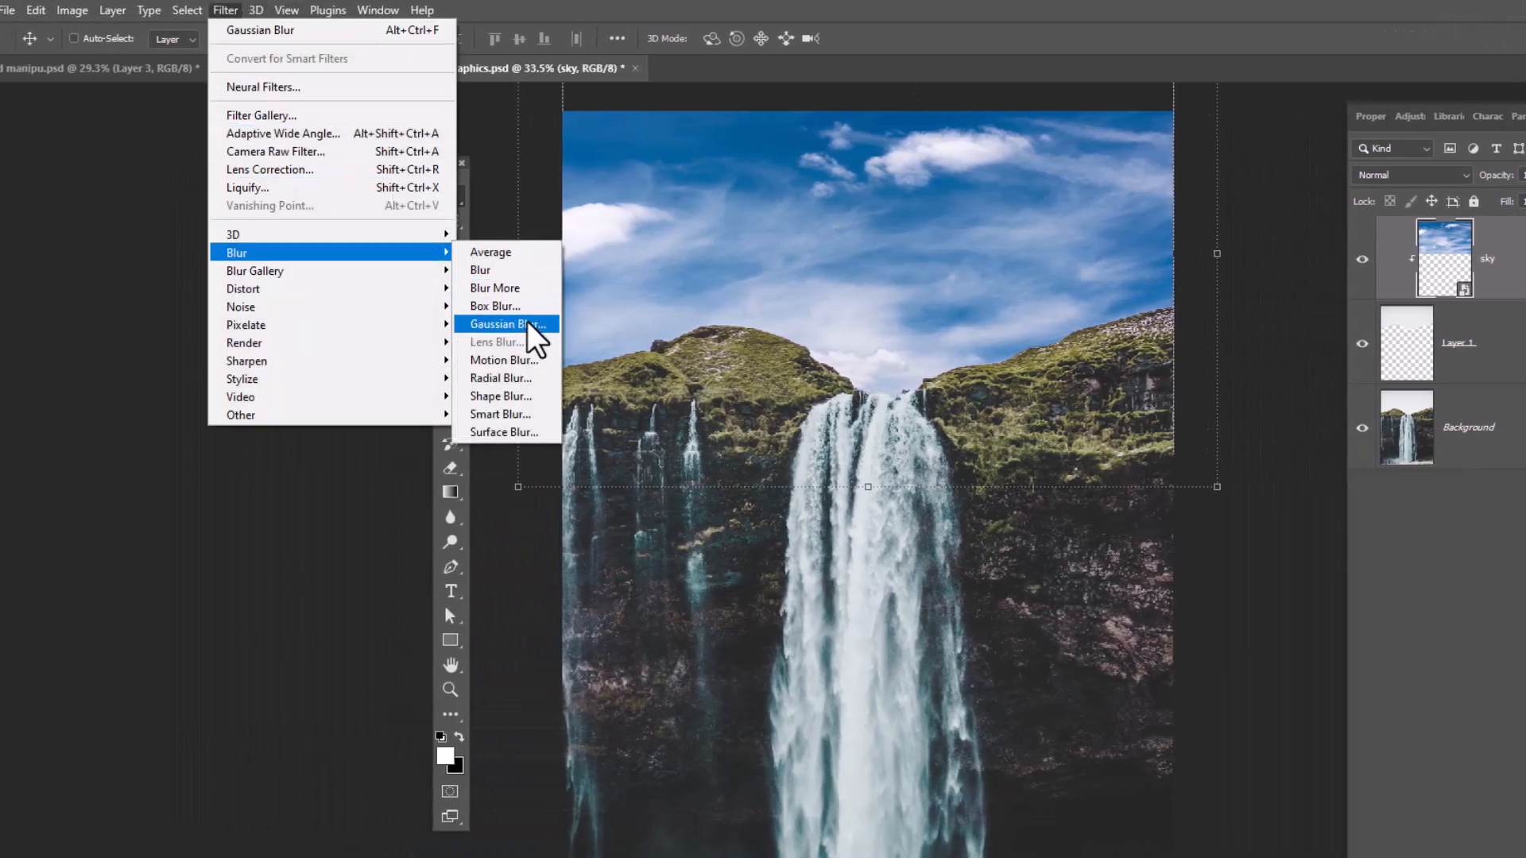
{"action": "left_click", "coordinate": [507, 325]}
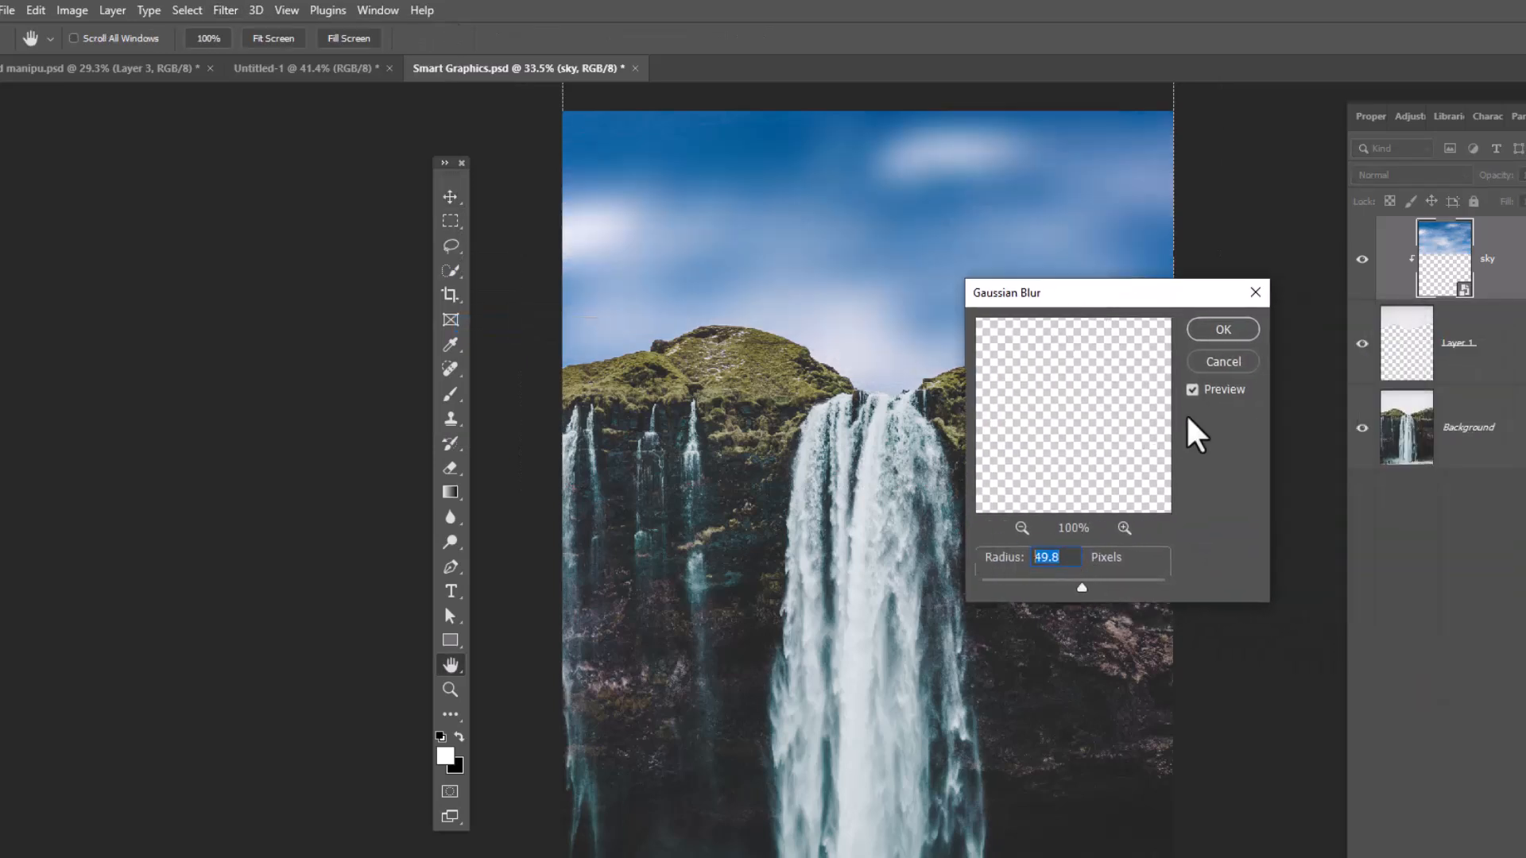
{"action": "left_click", "coordinate": [1222, 329]}
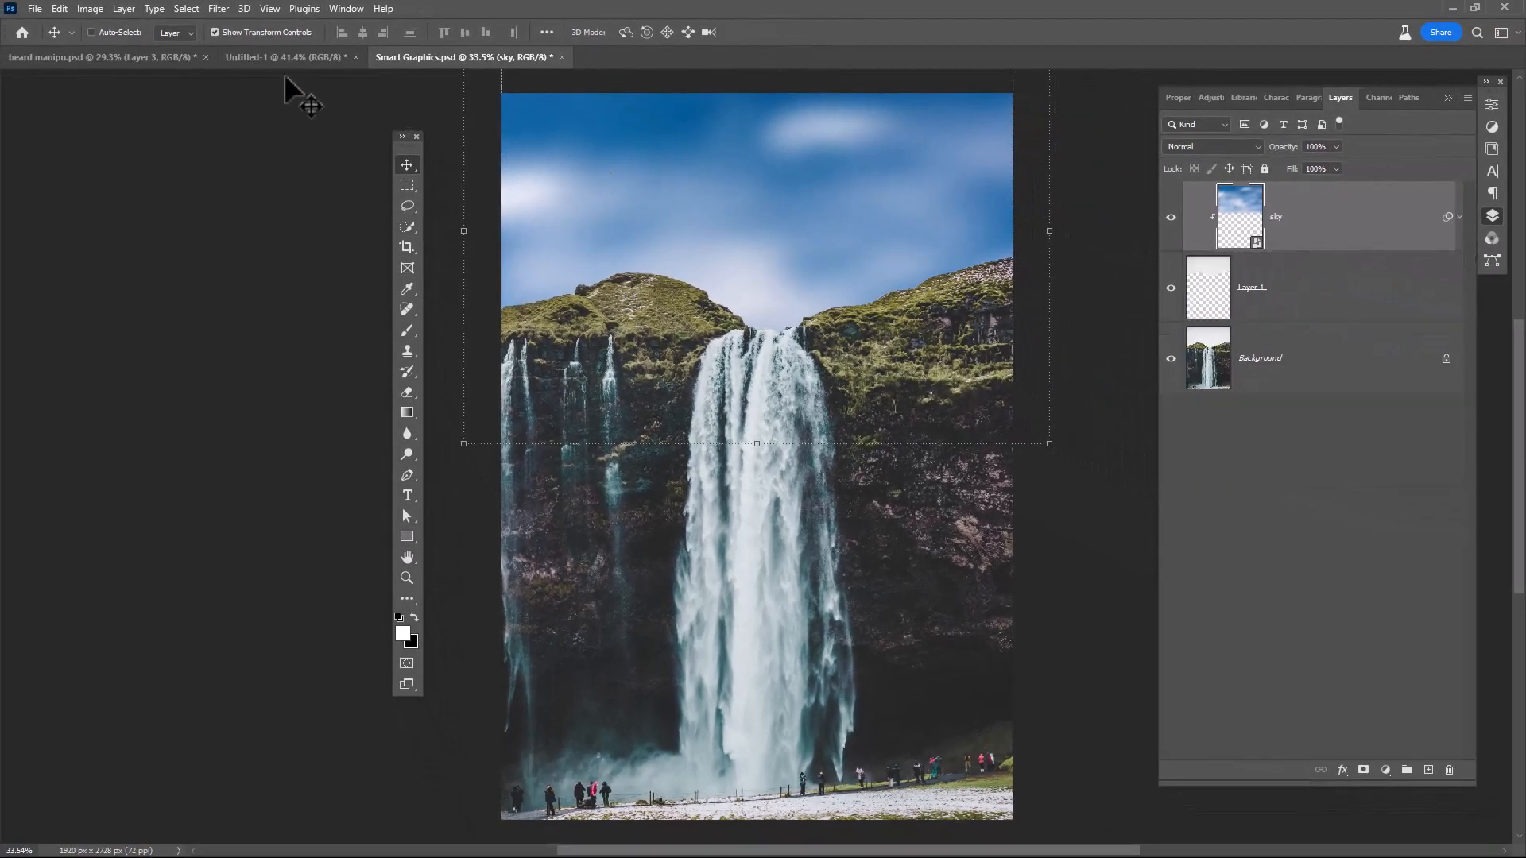
Copy the head and beard from the portrait and paste them into Smart Graphics.psd.
{"action": "left_click", "coordinate": [283, 57]}
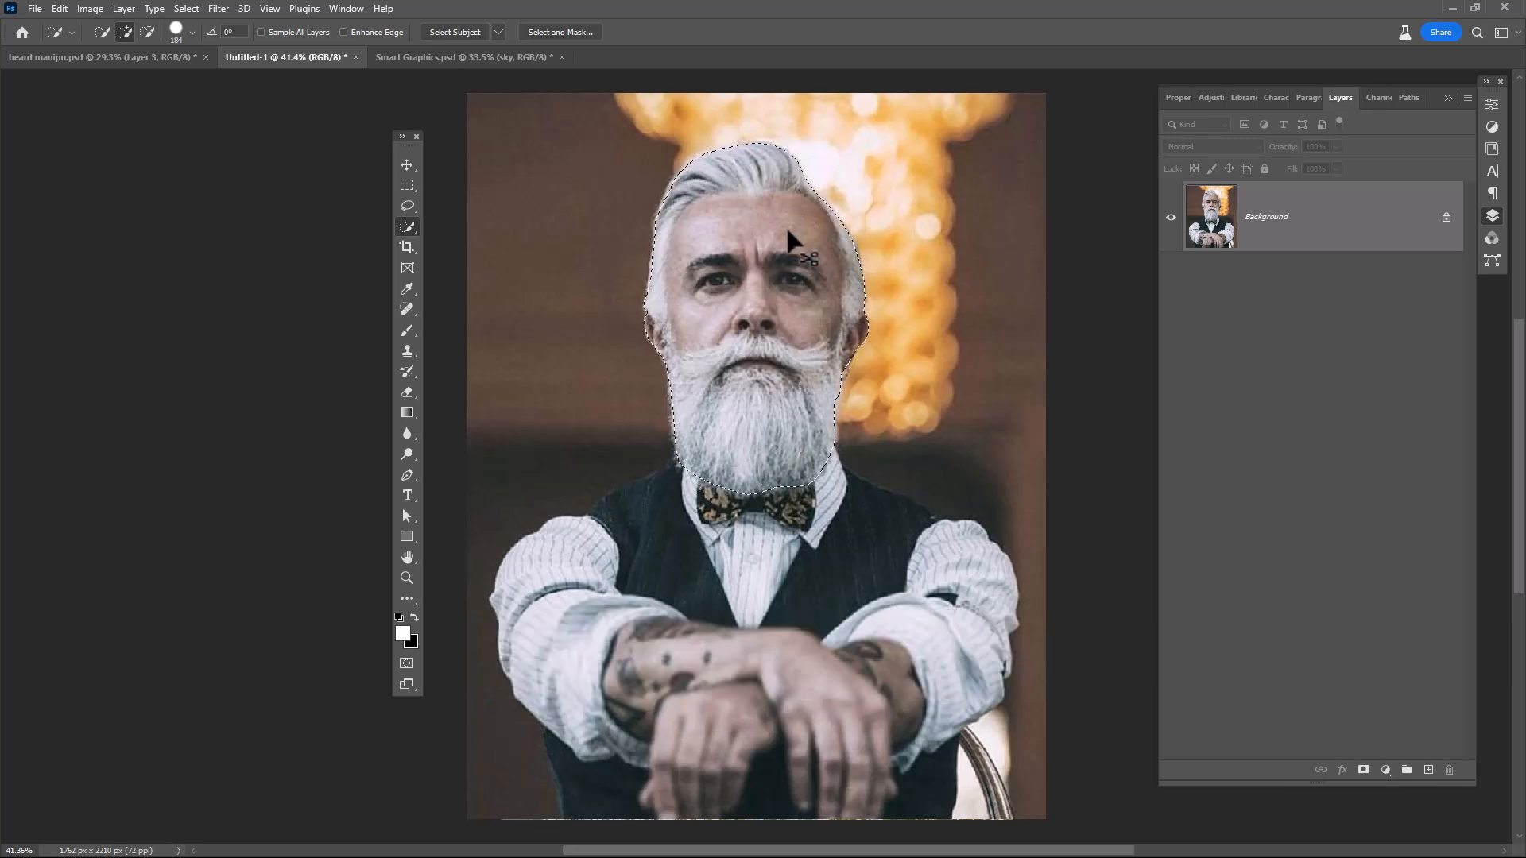
{"action": "left_click", "coordinate": [419, 56]}
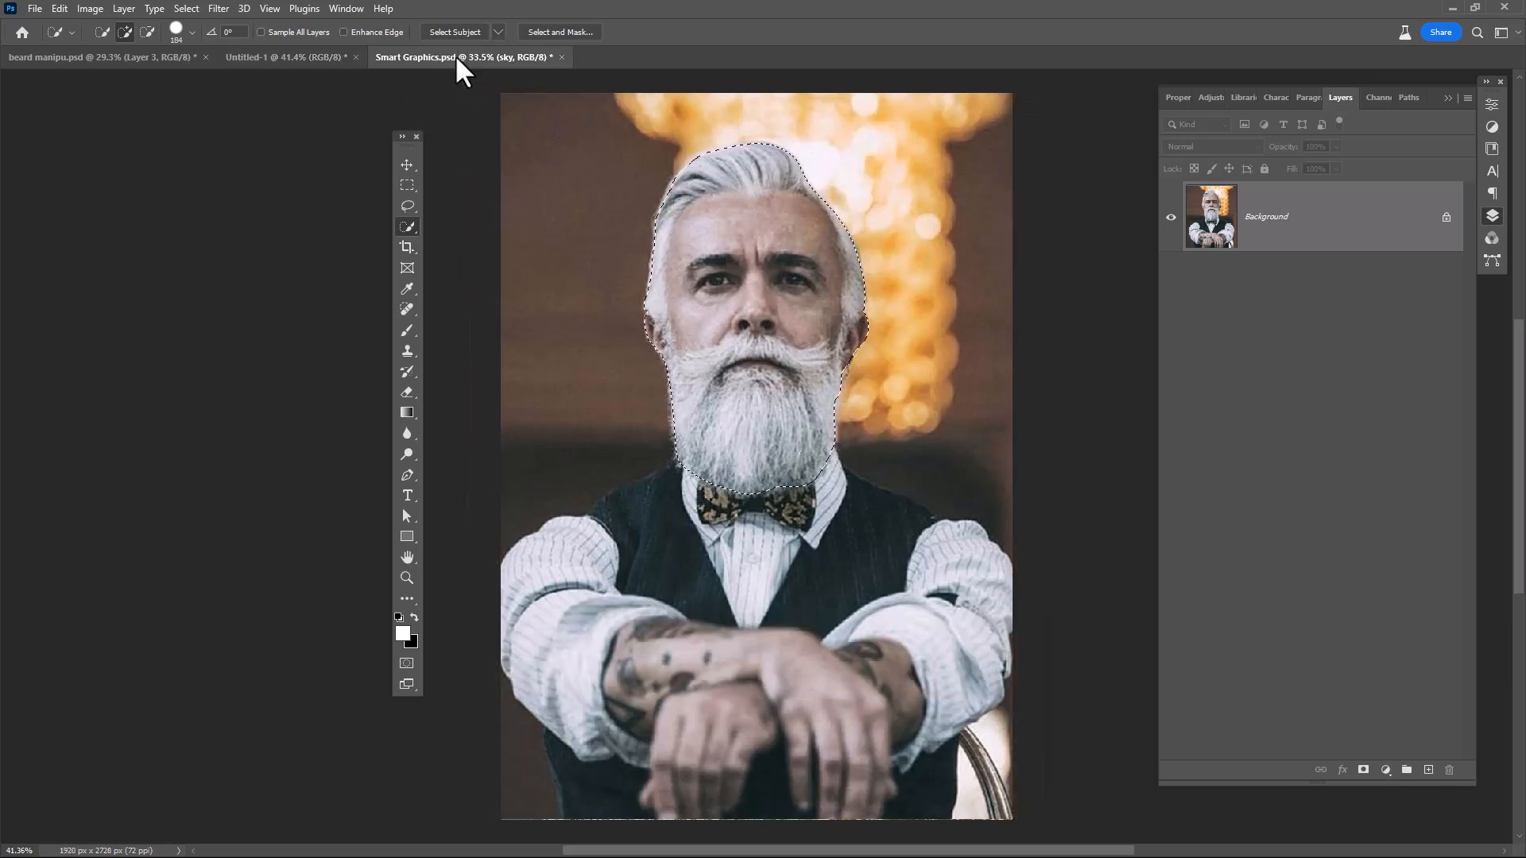
{"action": "key", "text": "ctrl+v"}
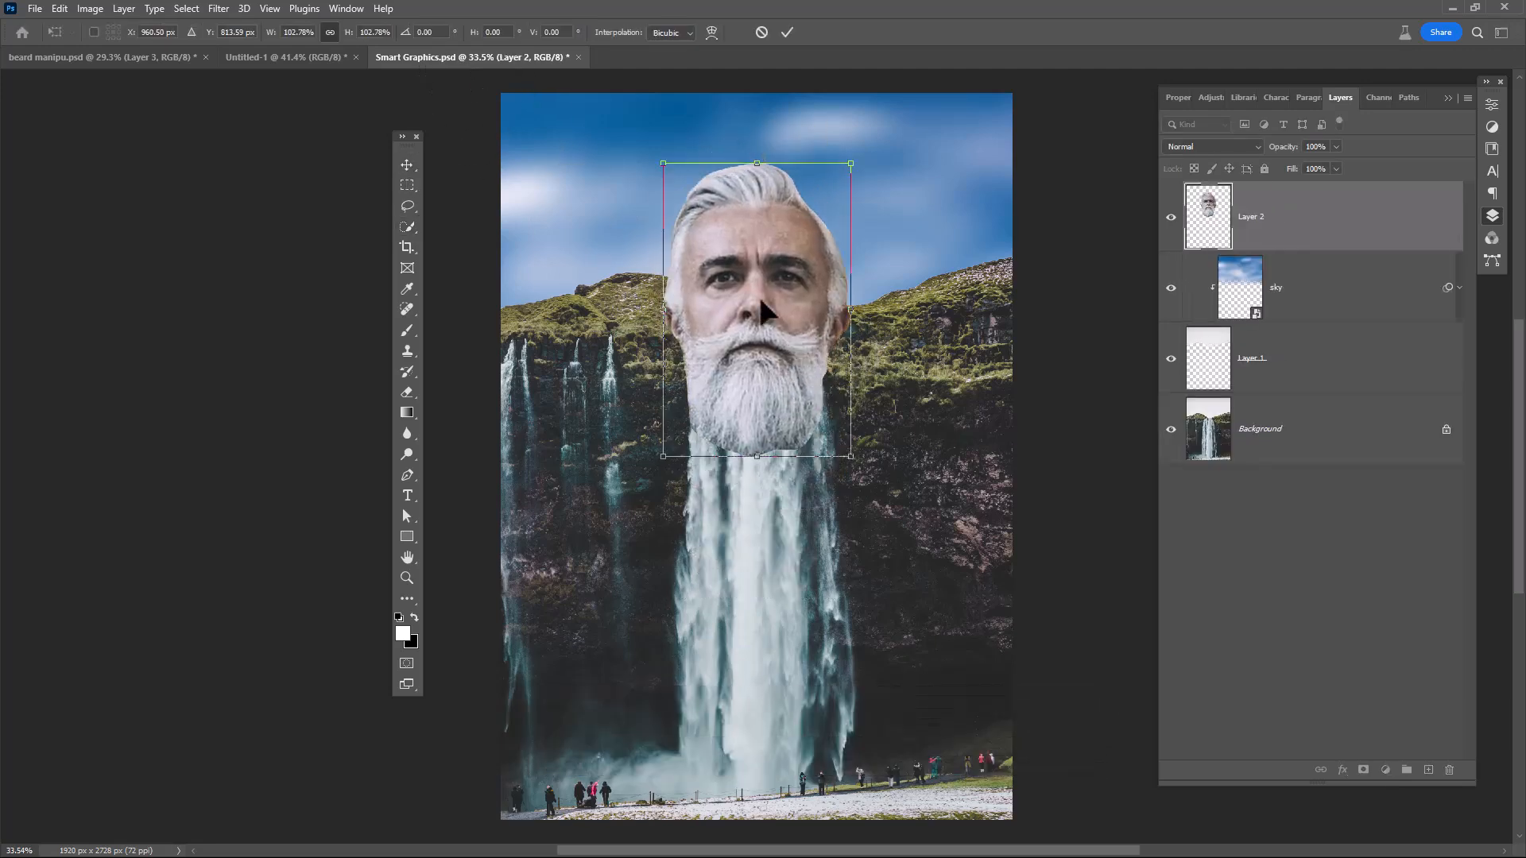
Commit the pasted head's placement and open its layer options for Smart Object conversion.
{"action": "left_click", "coordinate": [788, 32]}
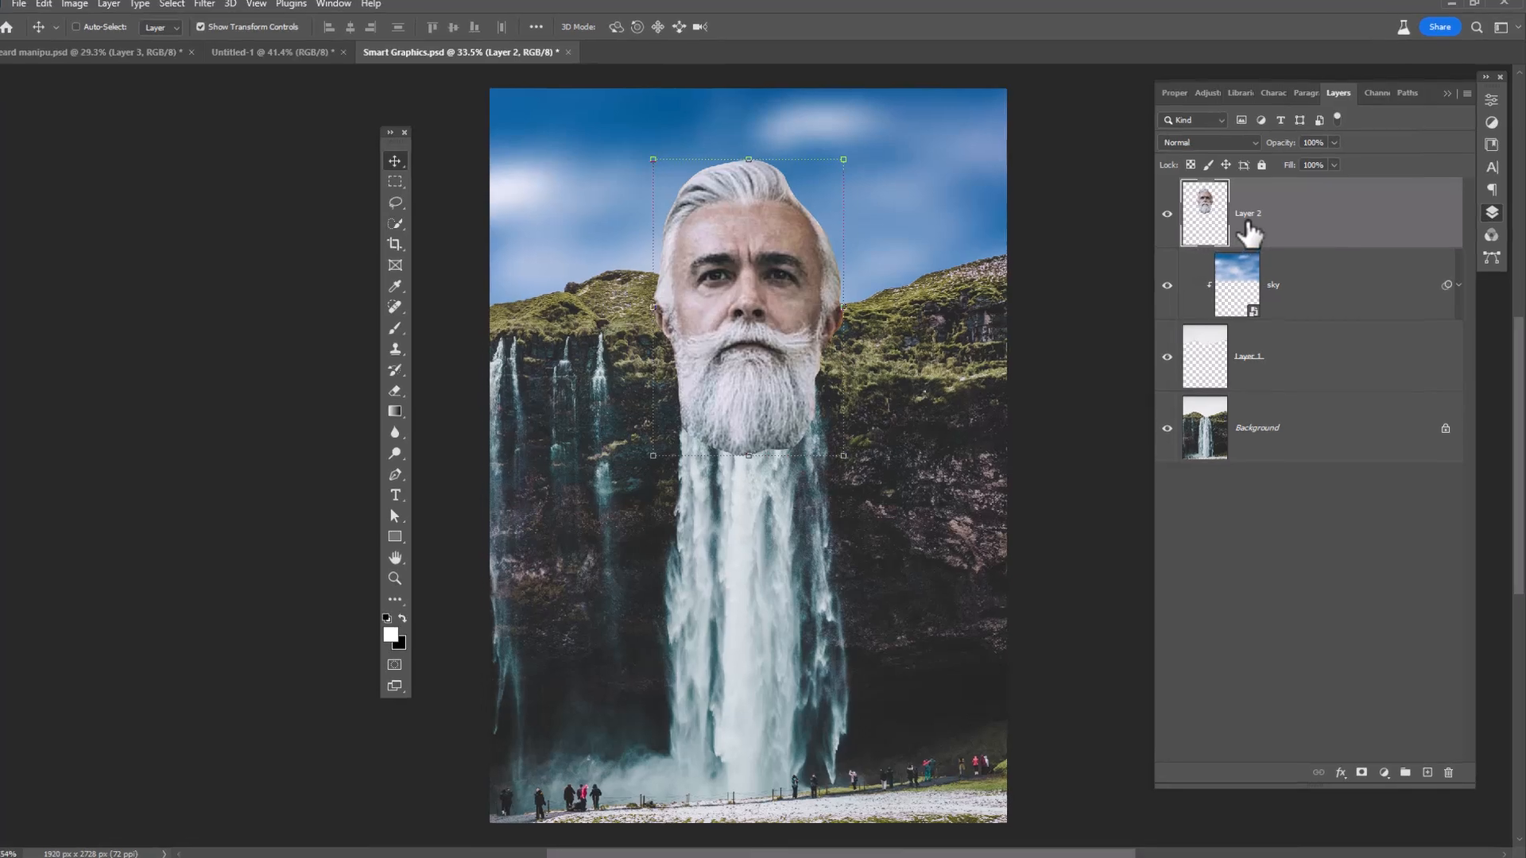
{"action": "right_click", "coordinate": [1248, 213]}
{"action": "type", "text": "Head"}
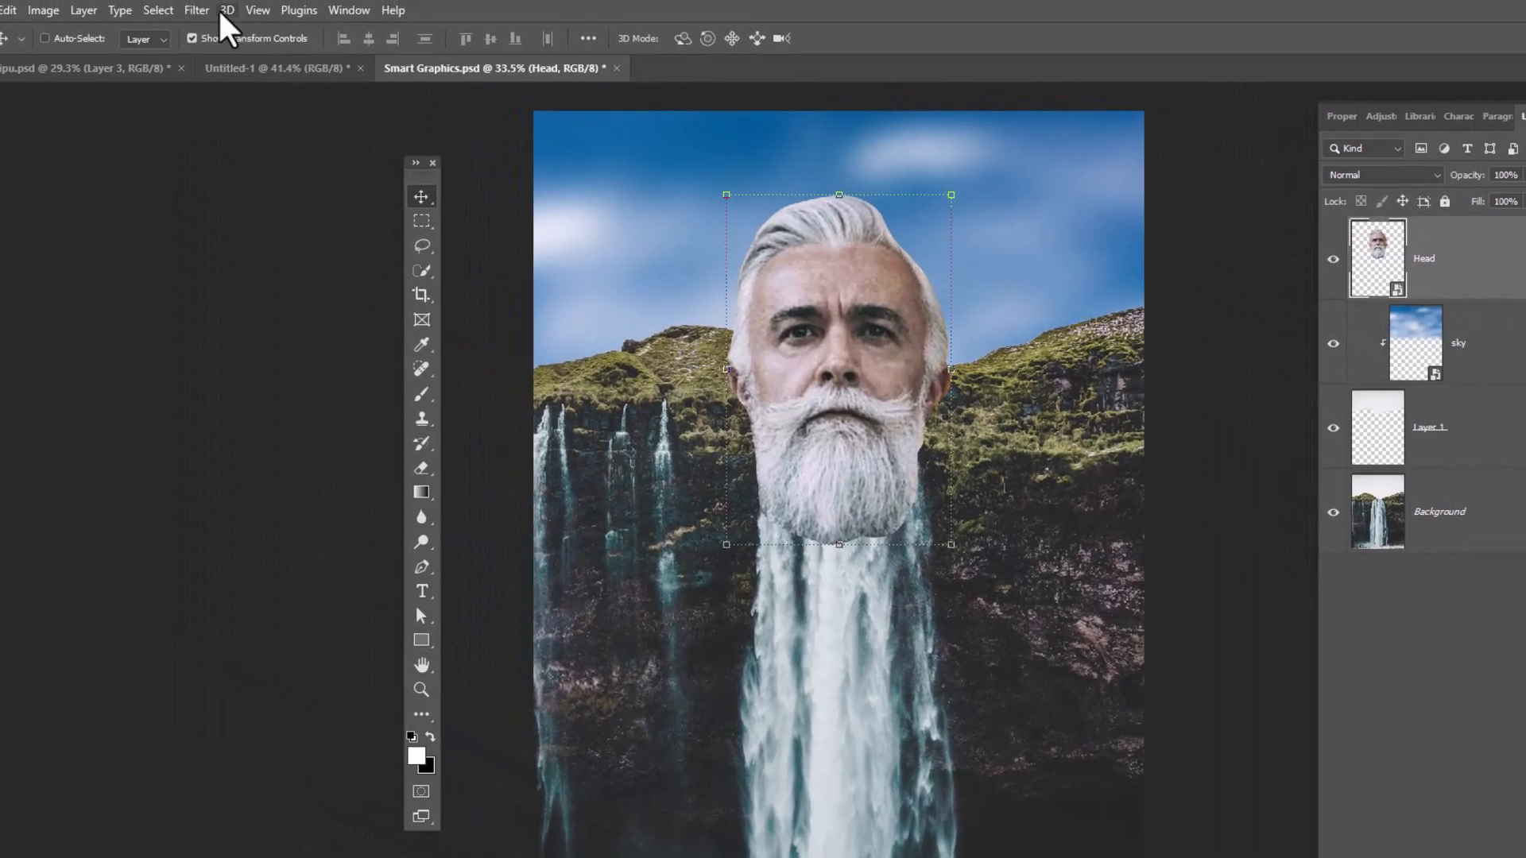
Pull the beard downward with Liquify's Forward Warp Tool and apply the filter.
{"action": "left_click", "coordinate": [195, 10]}
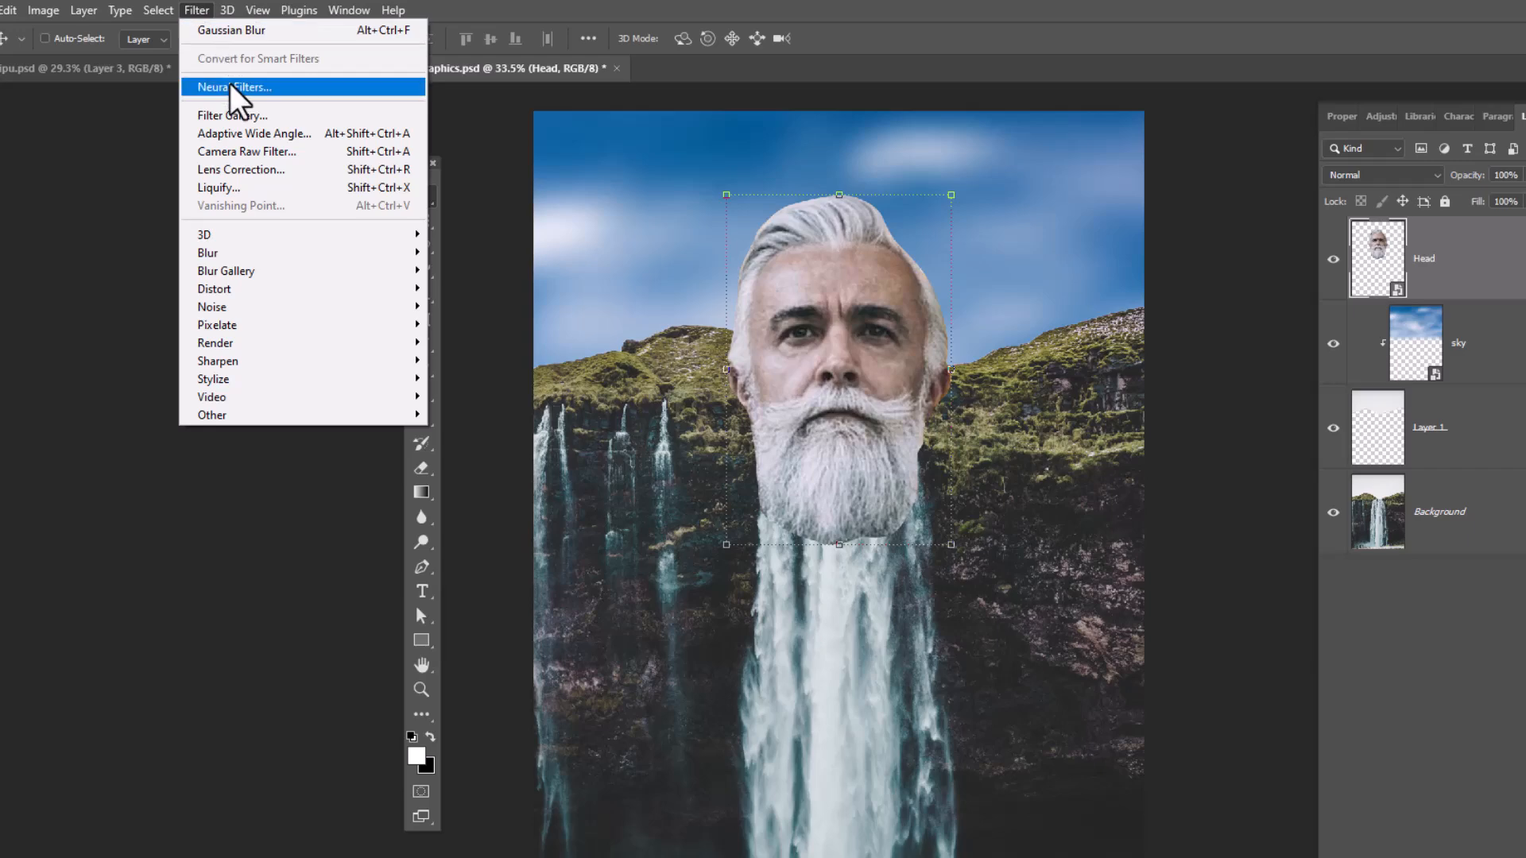
{"action": "mouse_move", "coordinate": [243, 191]}
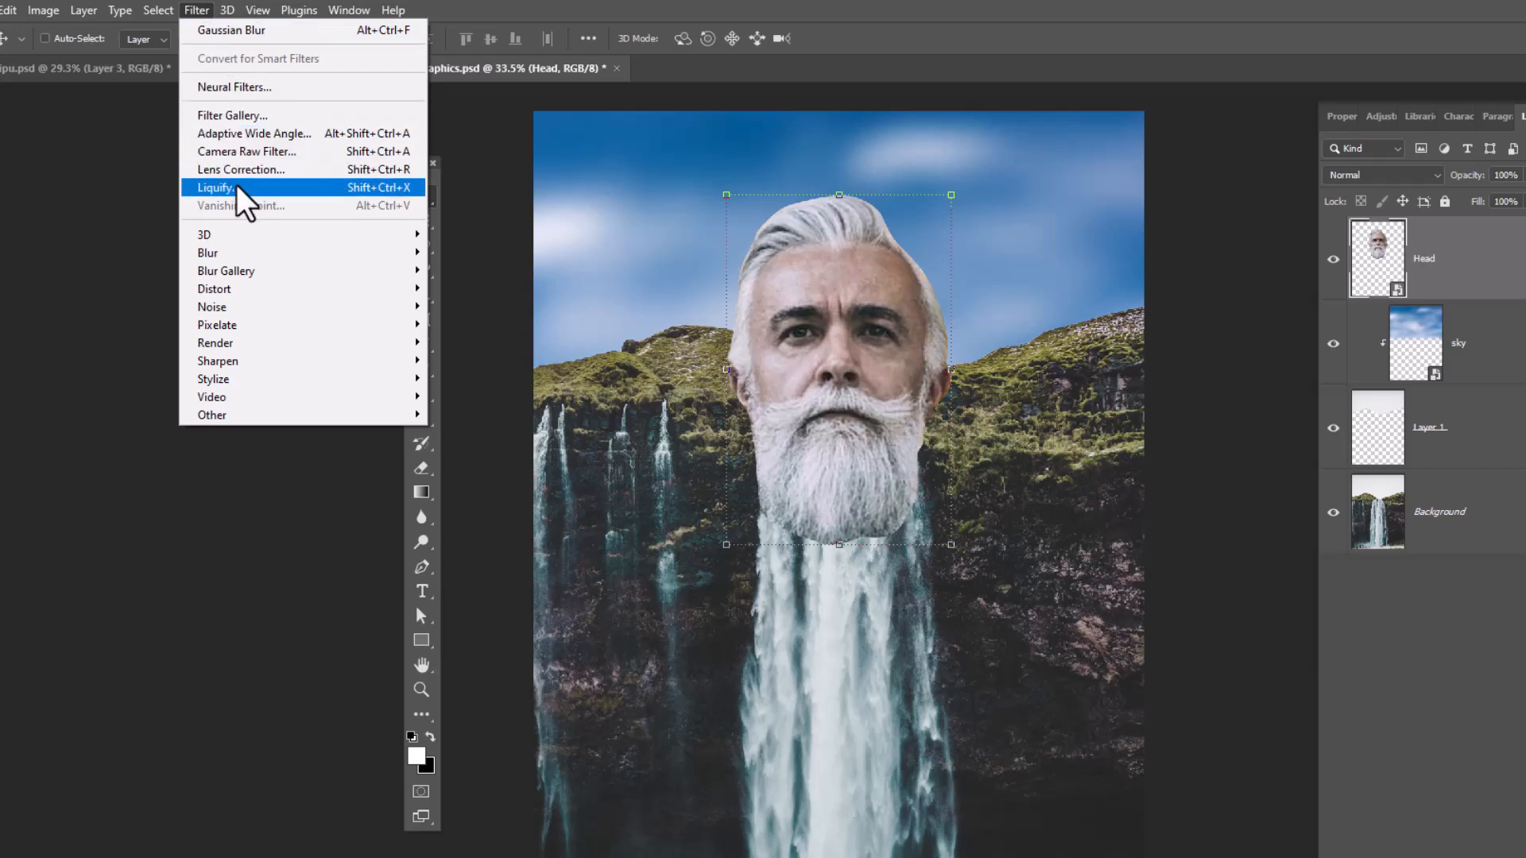
{"action": "left_click", "coordinate": [215, 187]}
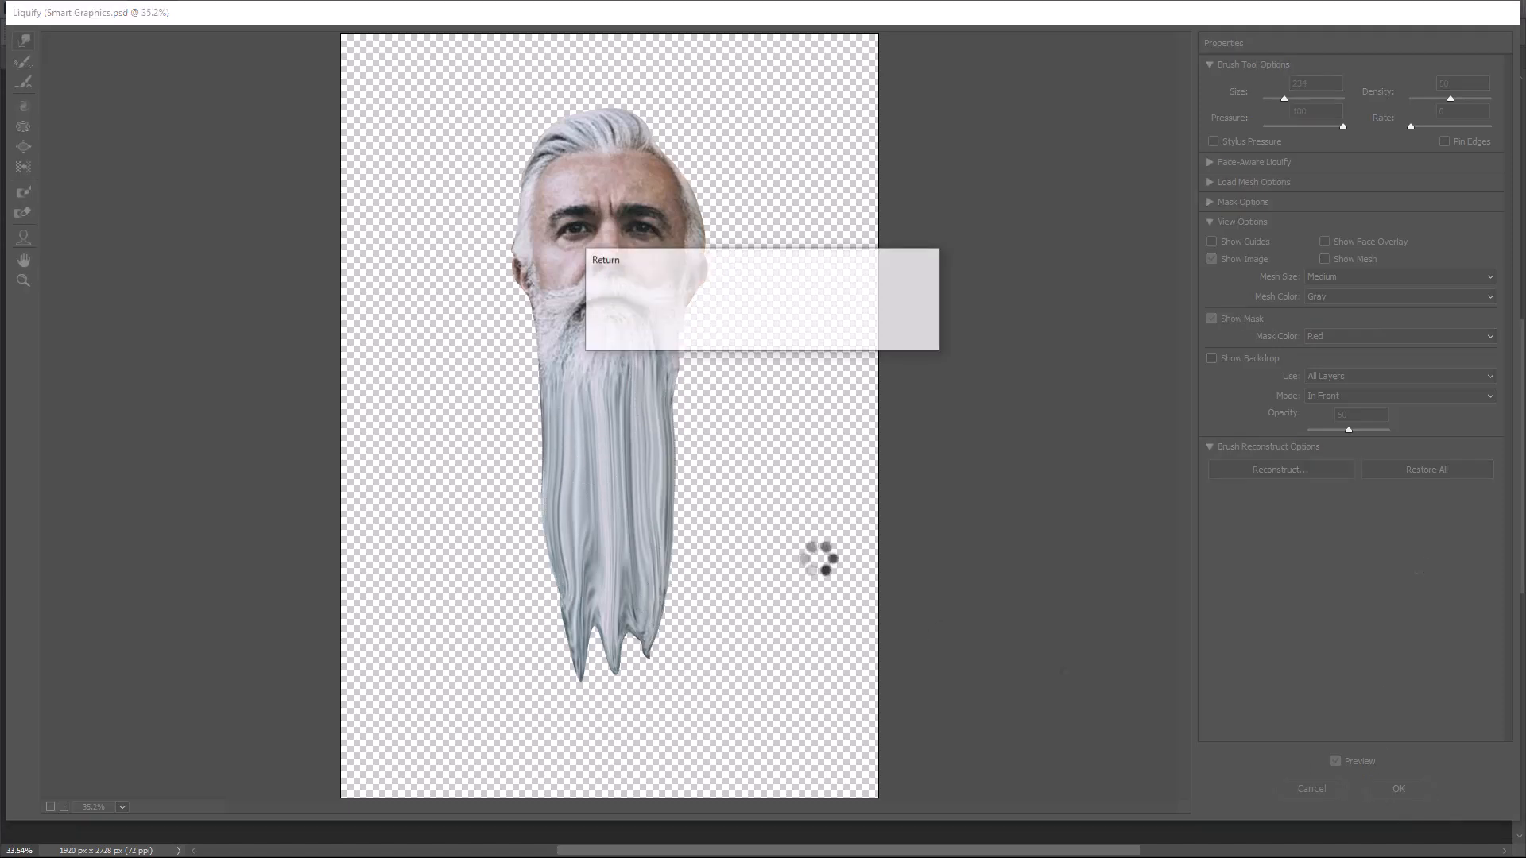
{"action": "left_click", "coordinate": [1399, 788]}
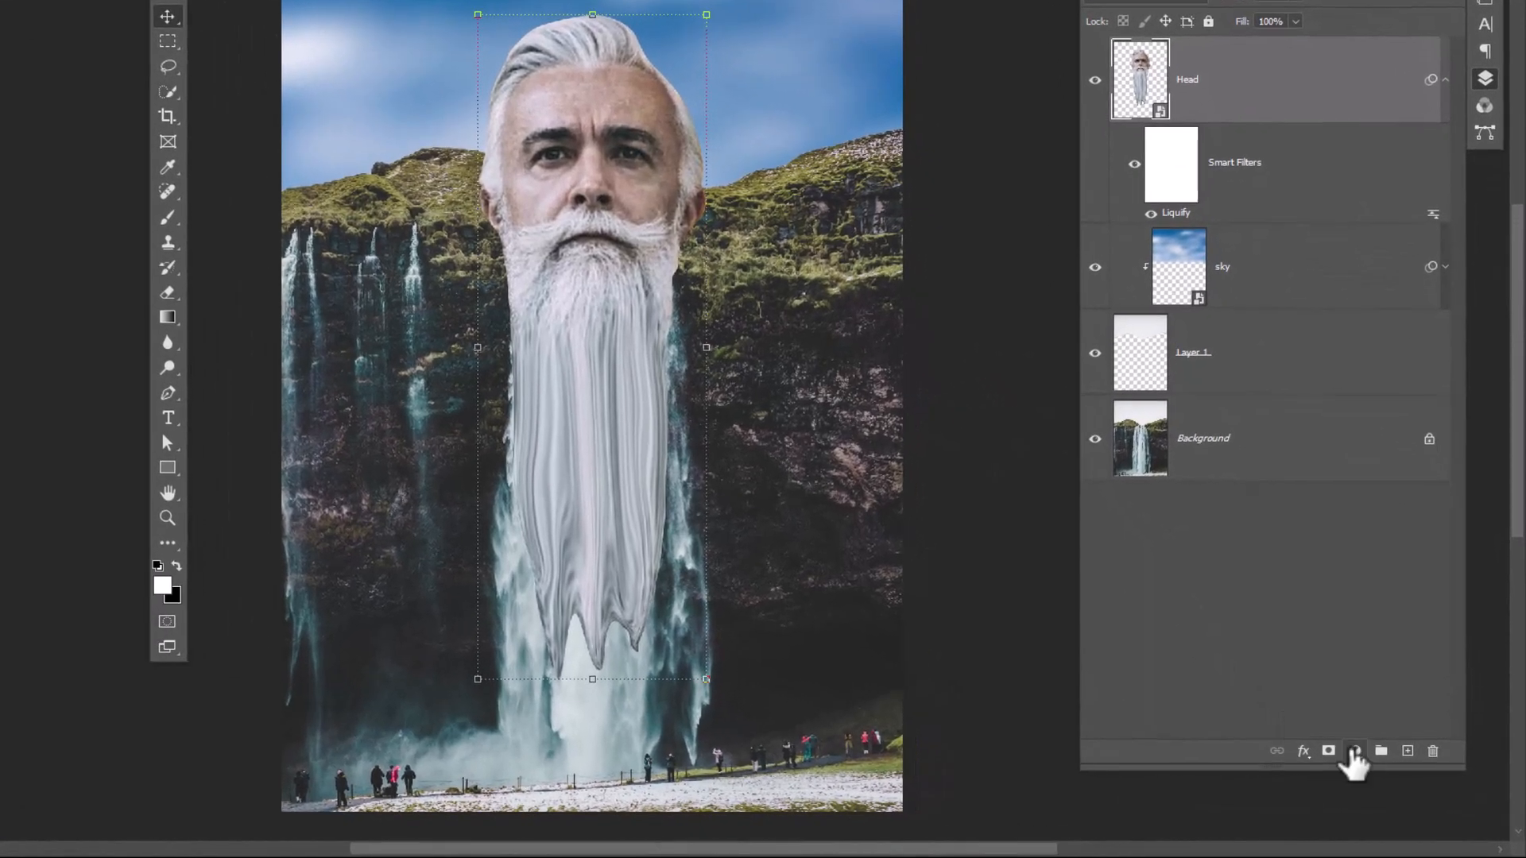
Add a Color Balance adjustment with Midtones Cyan at -16, clipped to Head.
{"action": "left_click", "coordinate": [1354, 750]}
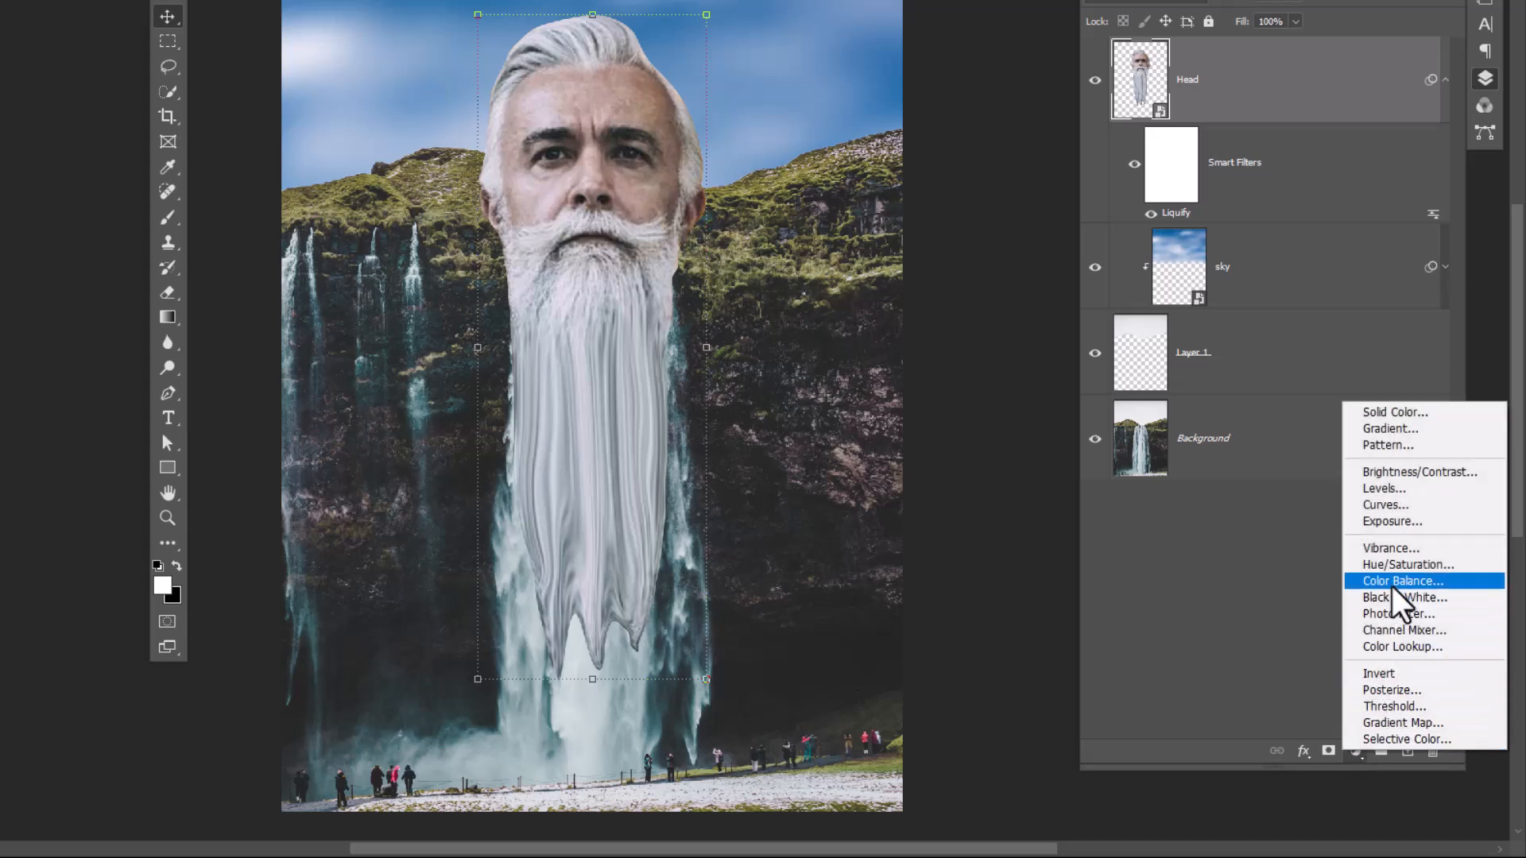
{"action": "left_click", "coordinate": [1401, 582]}
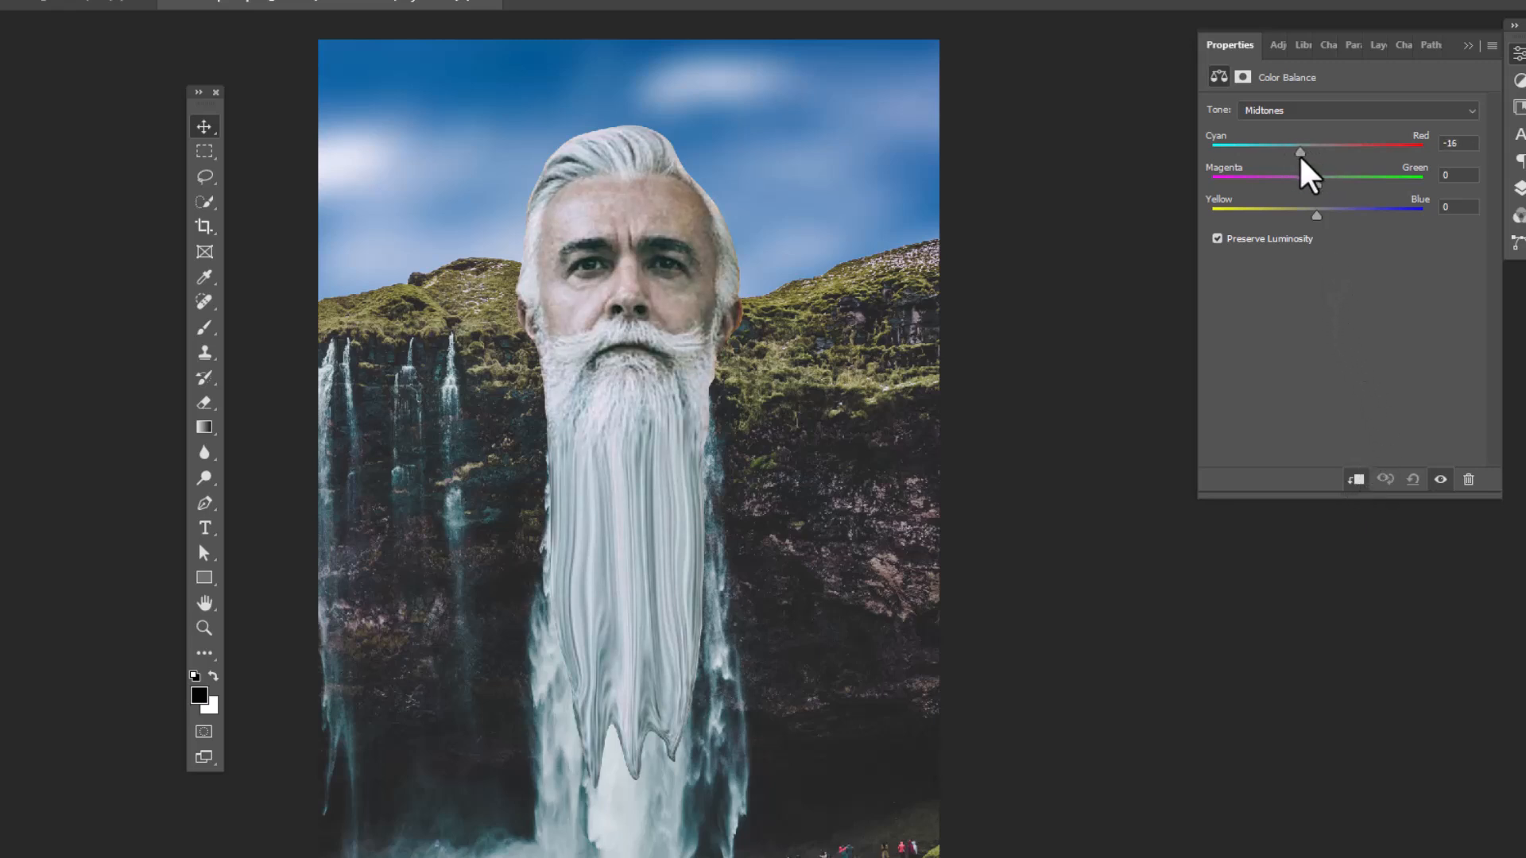
{"action": "left_click", "coordinate": [1336, 44]}
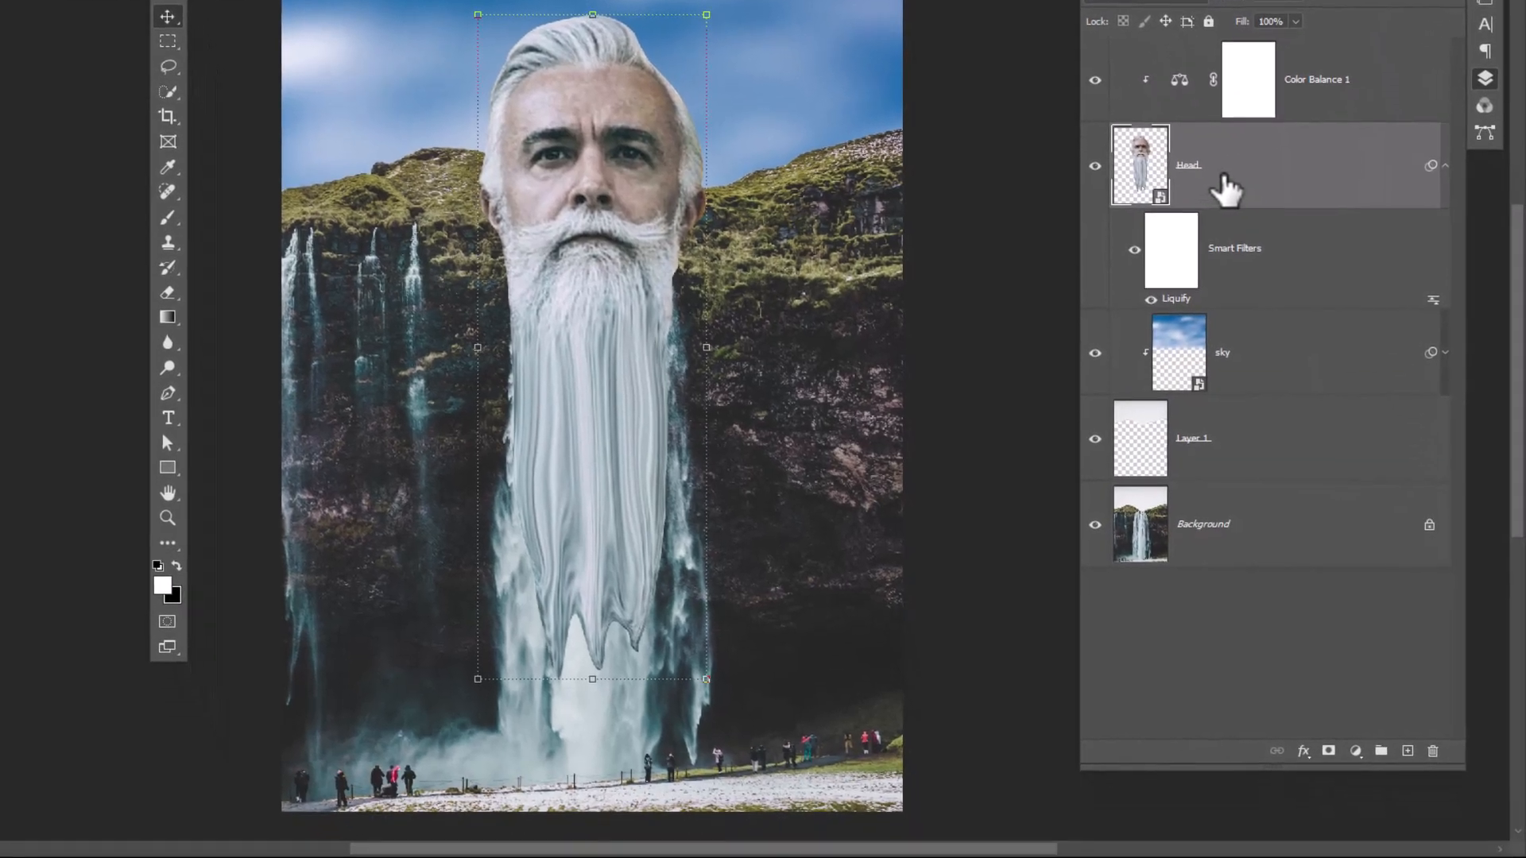
Add a layer mask to the Head layer and pick the Brush Tool.
{"action": "left_click", "coordinate": [1330, 751]}
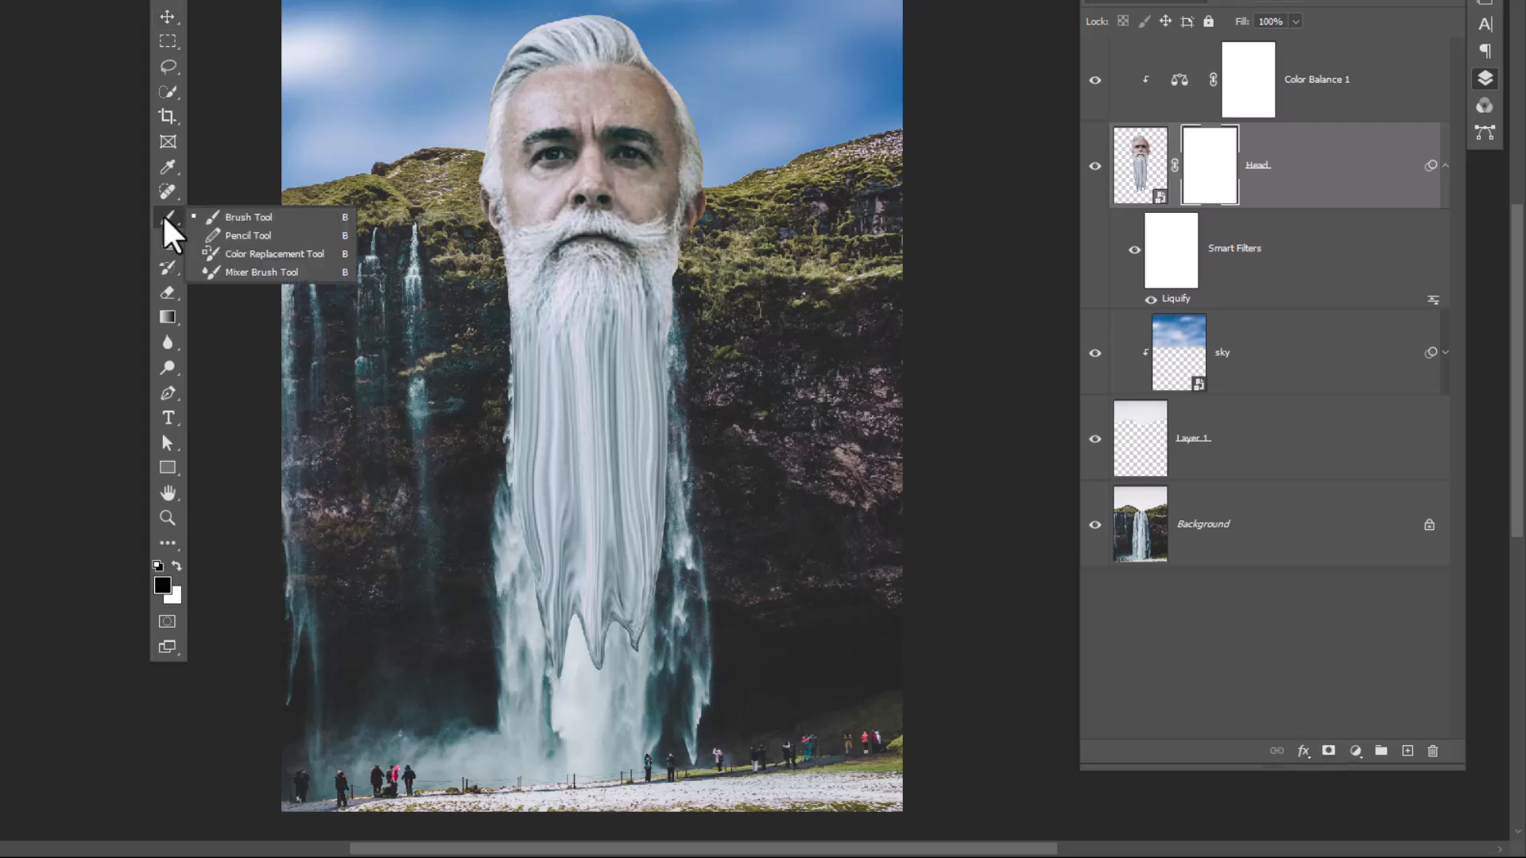
{"action": "left_click", "coordinate": [249, 216]}
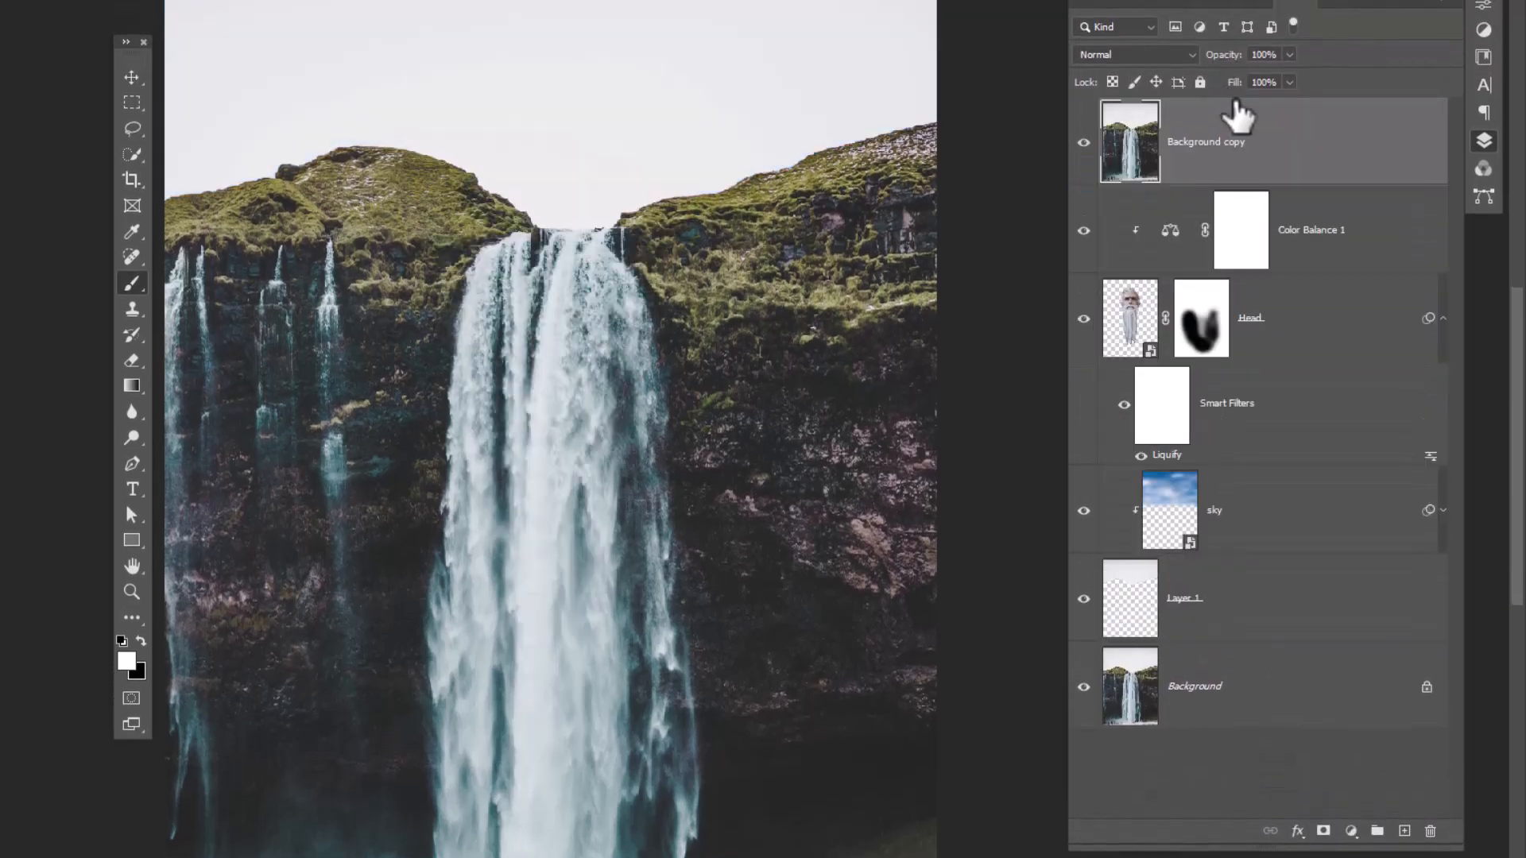
{"action": "mouse_move", "coordinate": [134, 130]}
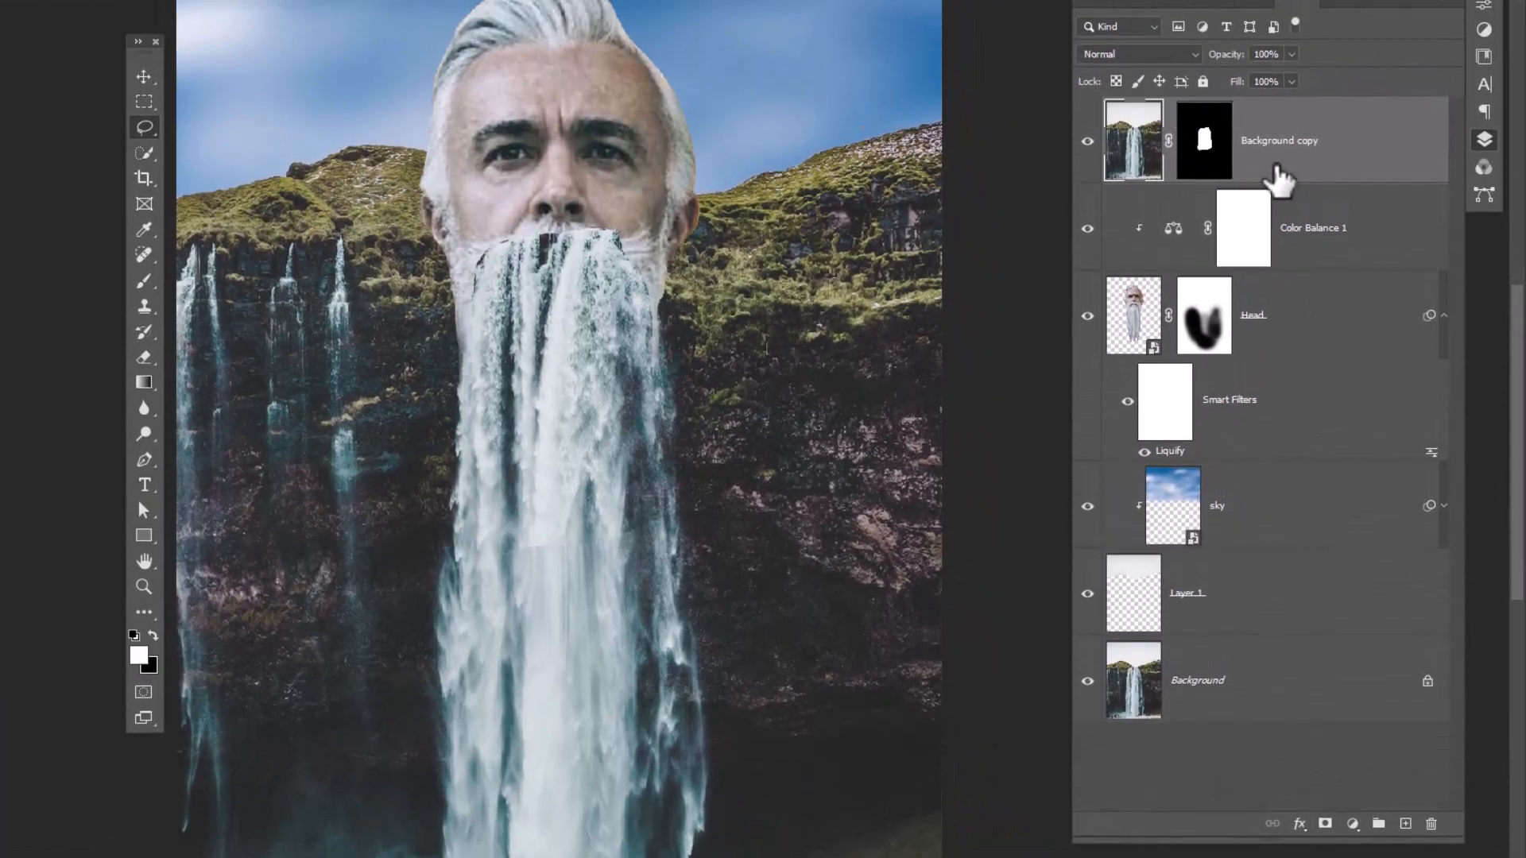
Set the Background copy's blend mode to Lighten.
{"action": "left_click", "coordinate": [1135, 53]}
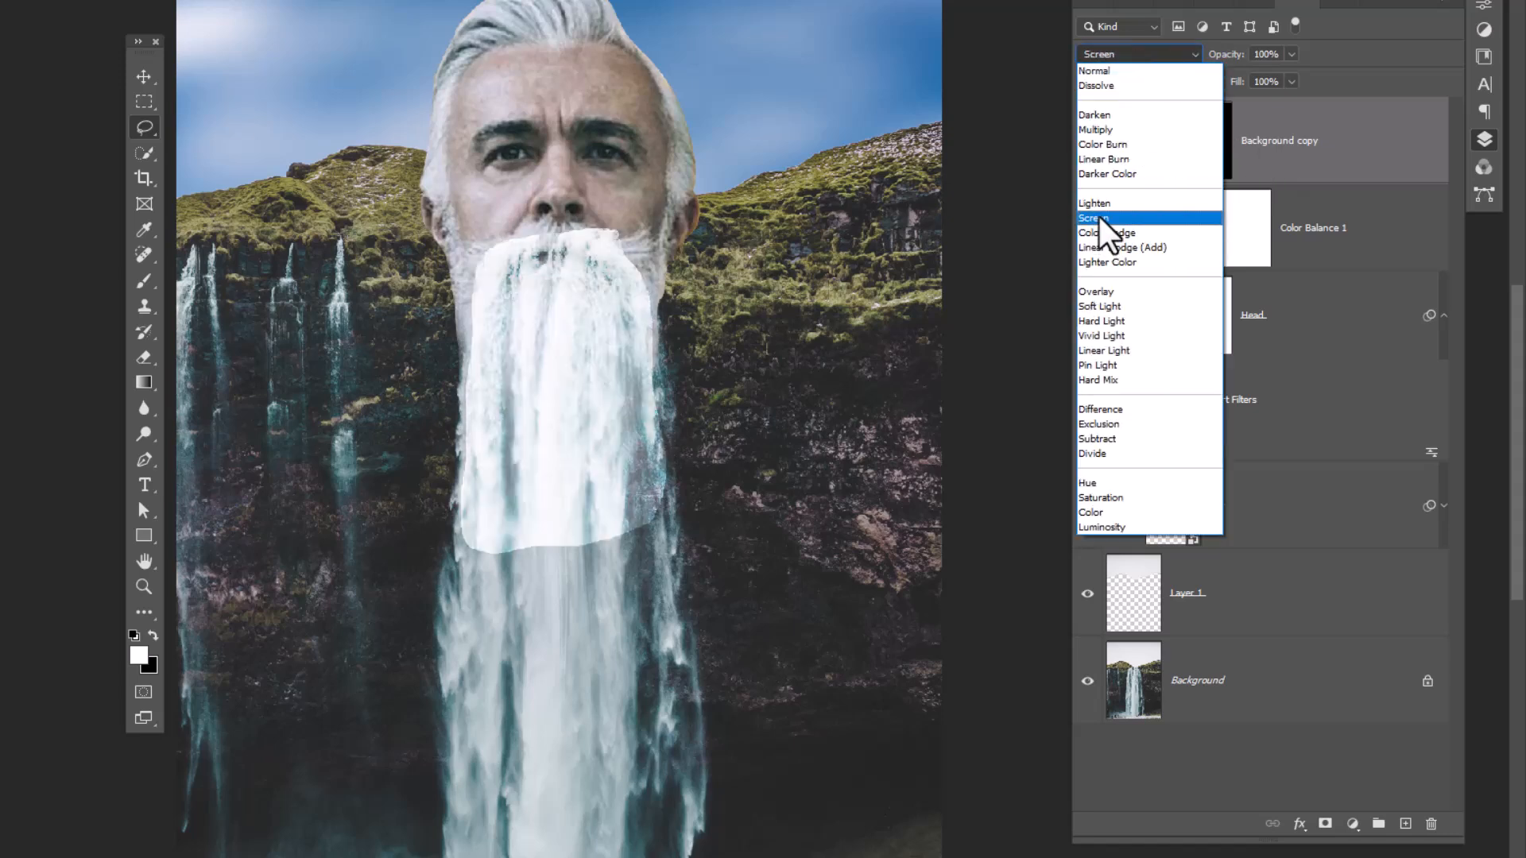
{"action": "left_click", "coordinate": [1096, 203]}
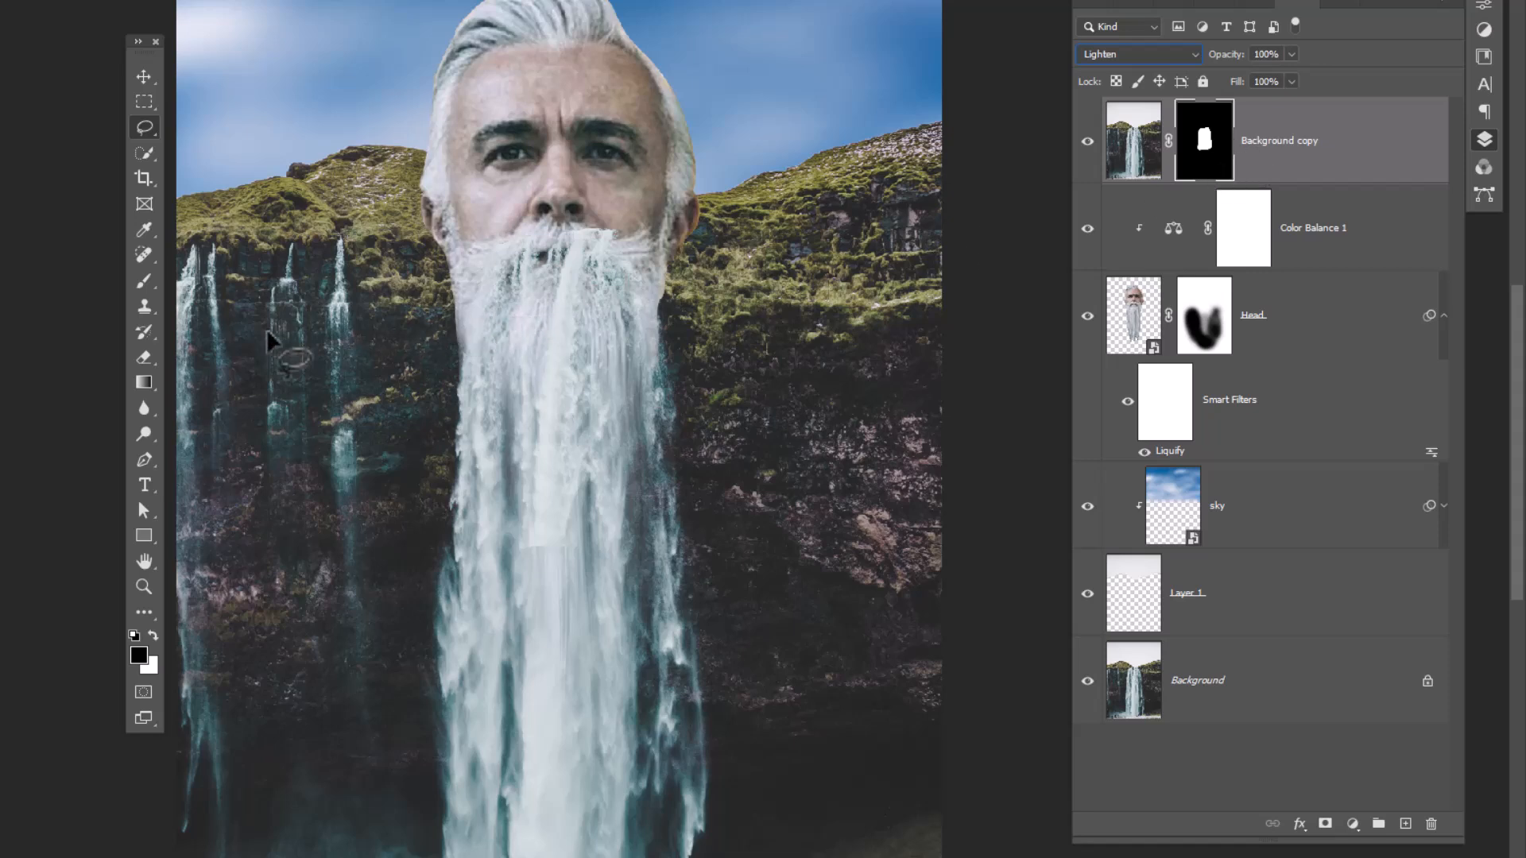
Refine the Background copy mask with a Soft Round brush, then add and rename a new layer.
{"action": "left_click", "coordinate": [143, 280]}
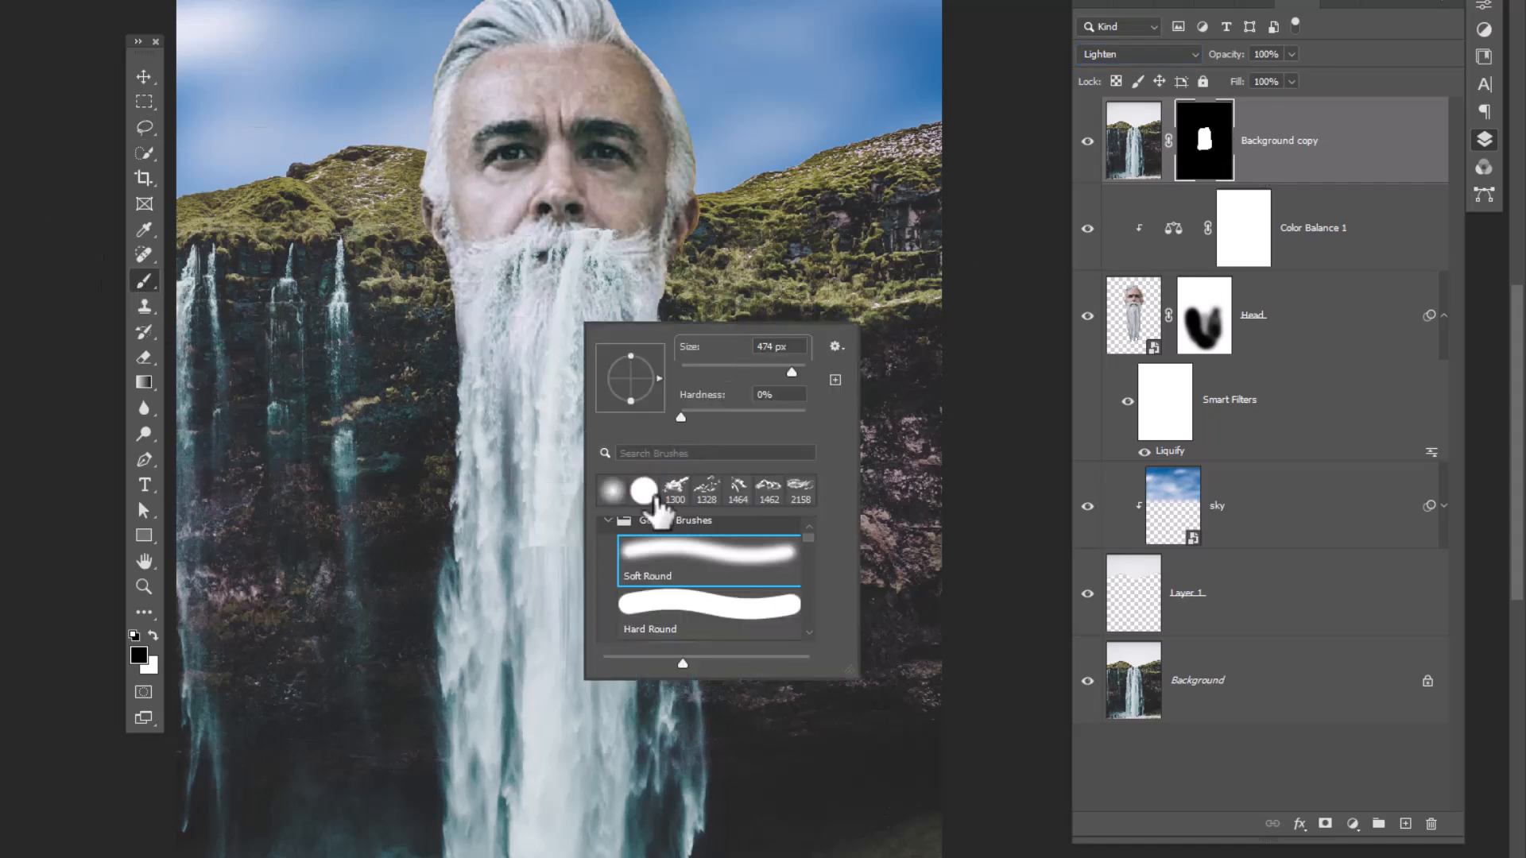
{"action": "left_click", "coordinate": [708, 559]}
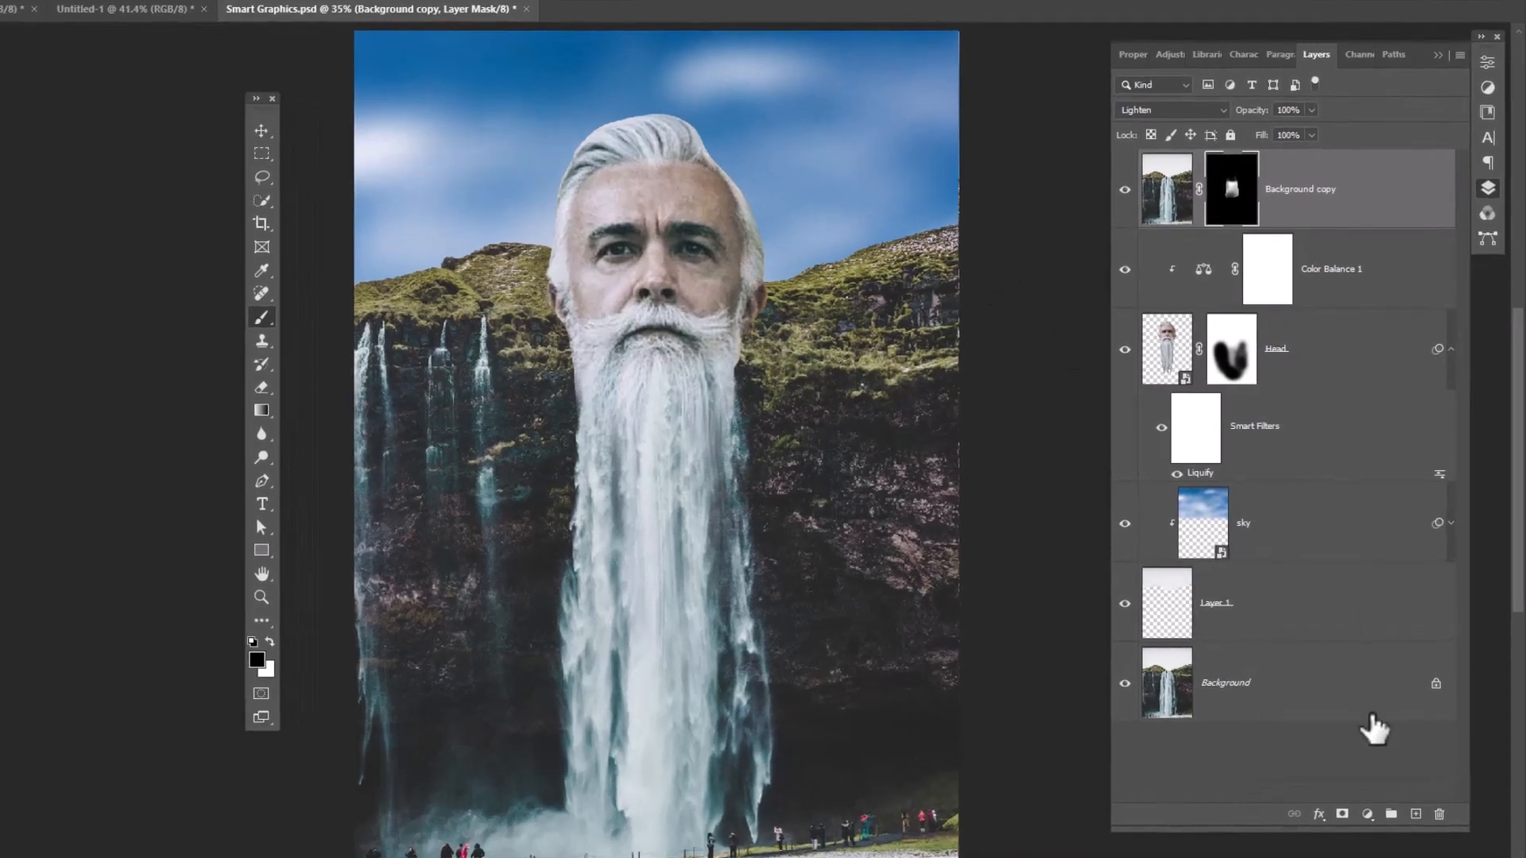
{"action": "left_click", "coordinate": [1416, 814]}
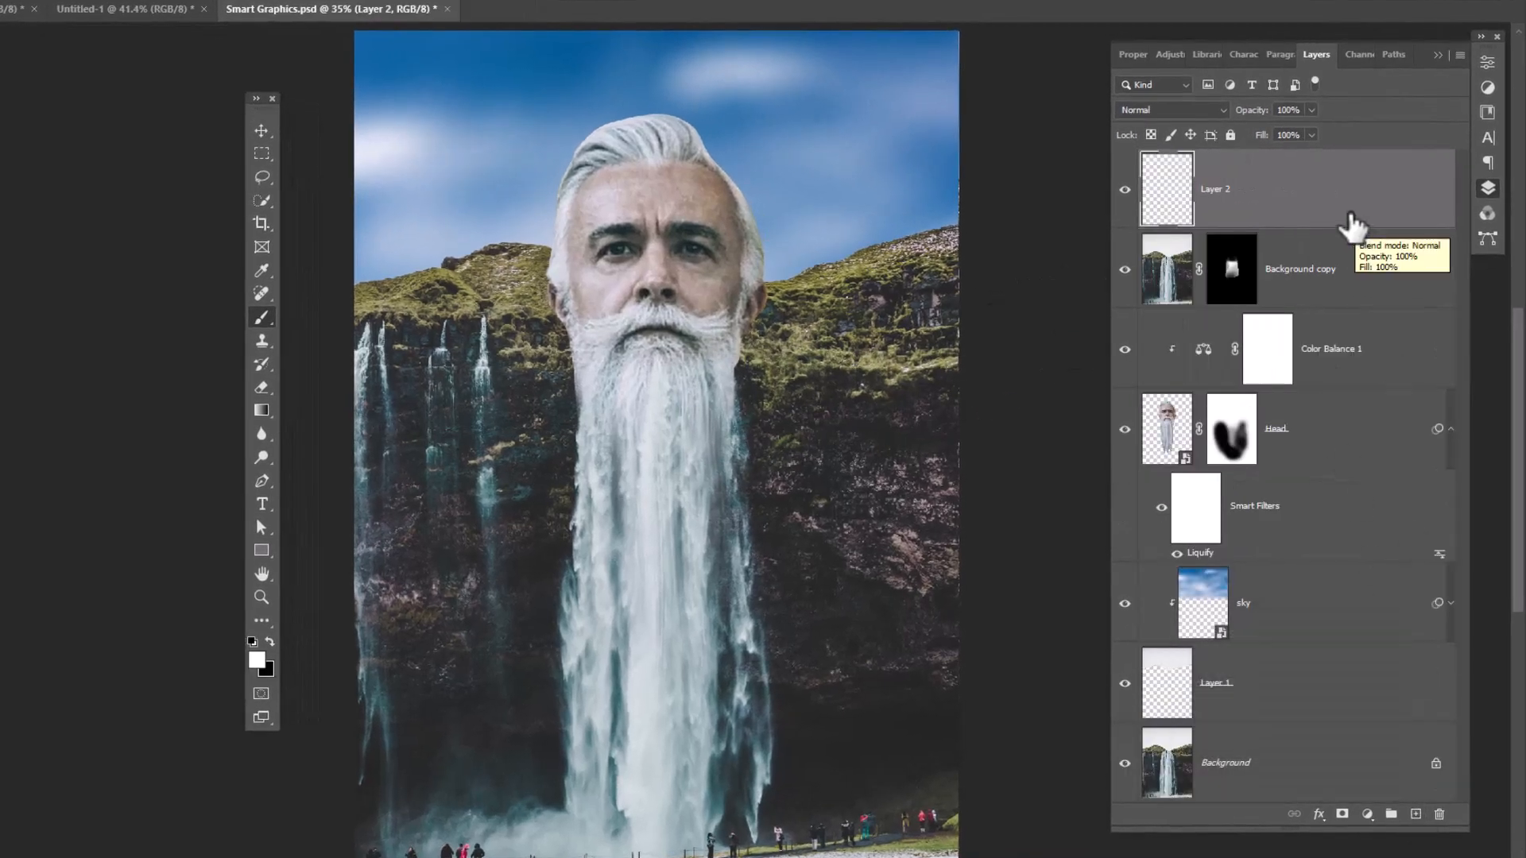
{"action": "double_click", "coordinate": [1215, 189]}
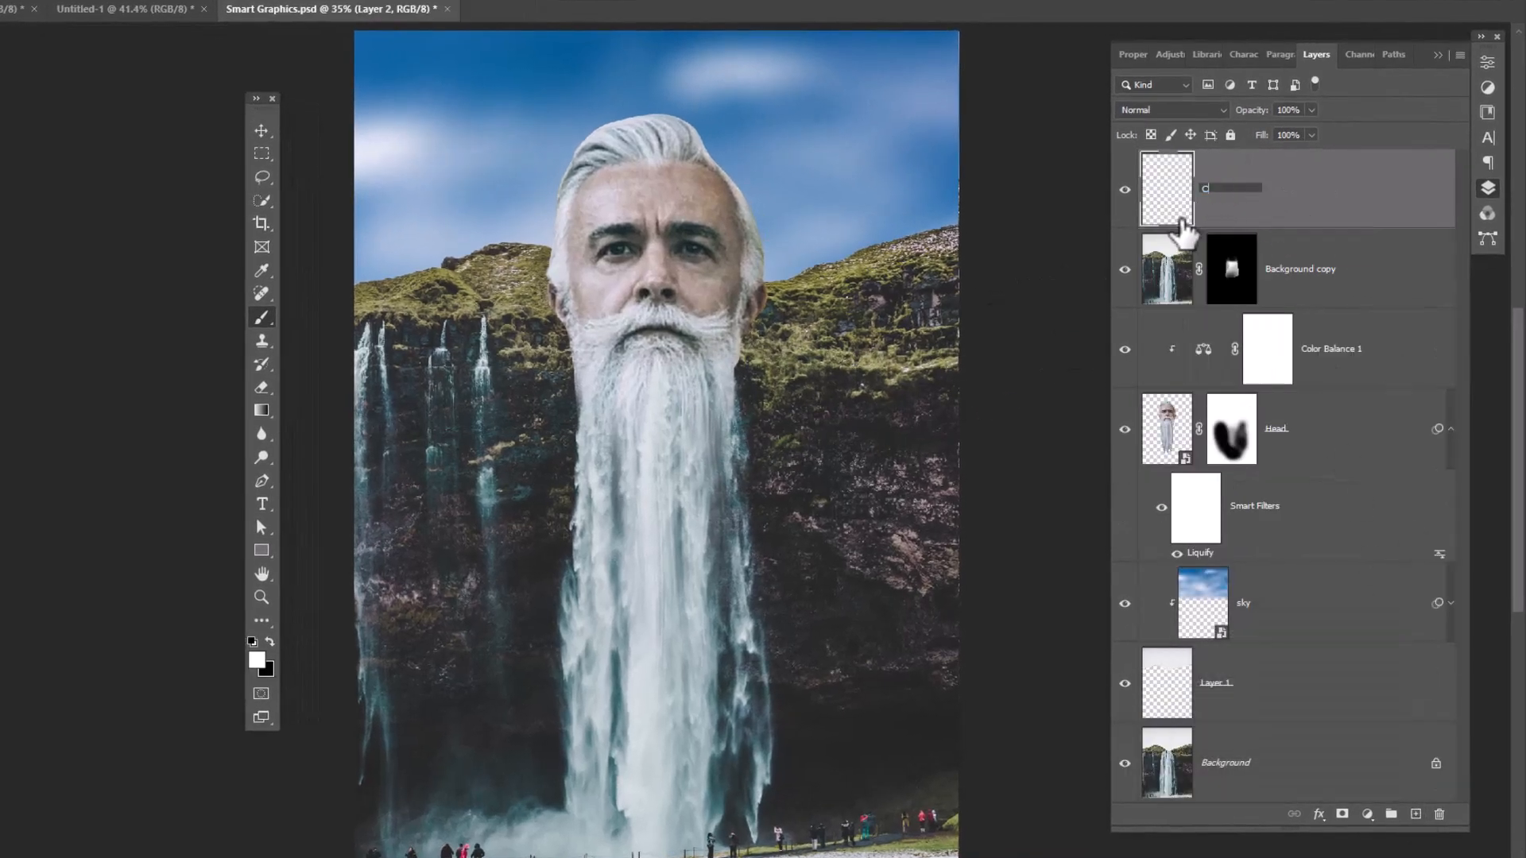